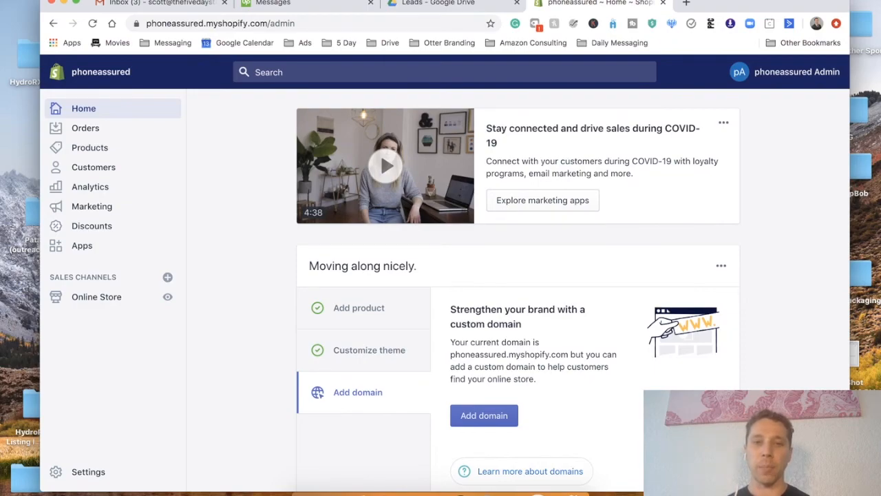
{"action": "mouse_move", "coordinate": [135, 239]}
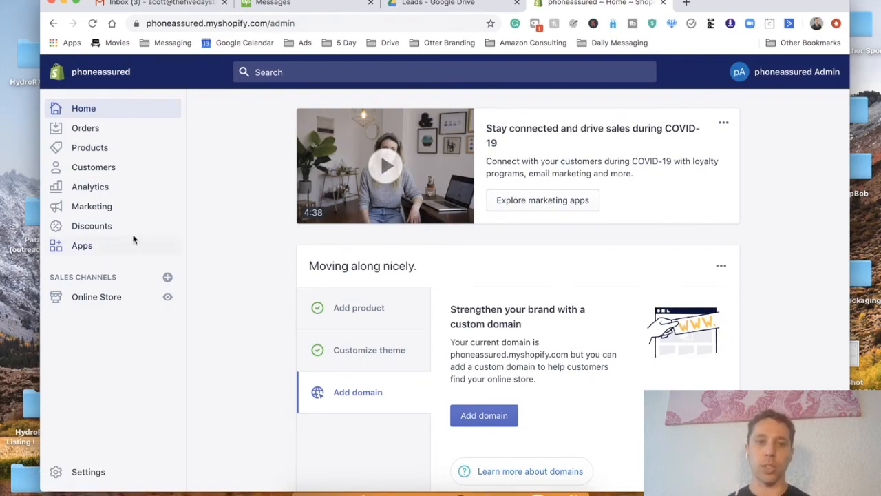
- Launch the PageFly app from the store's installed Apps in Shopify admin
{"action": "left_click", "coordinate": [82, 245]}
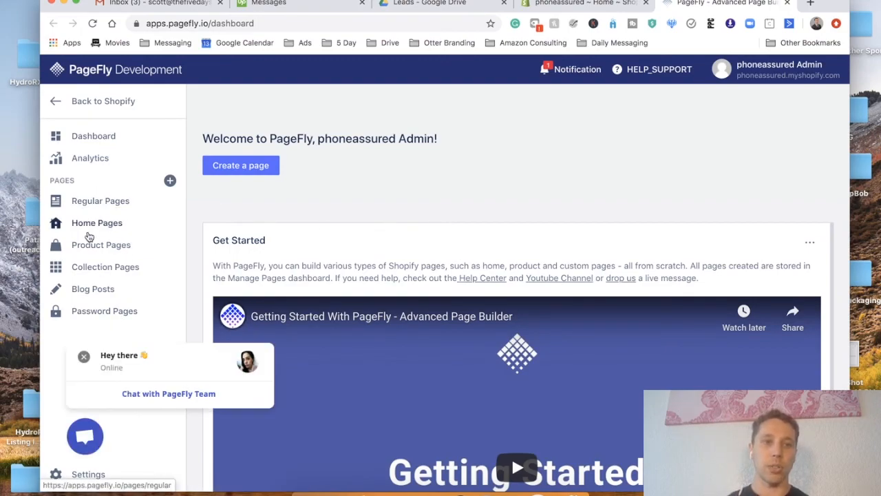
- Show PageFly's Home Pages list with its single published Home page
{"action": "left_click", "coordinate": [97, 222]}
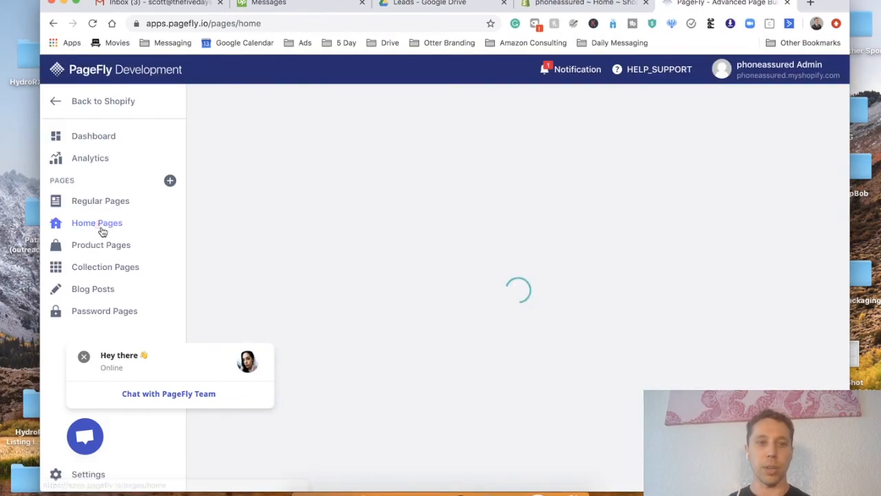
{"action": "left_click", "coordinate": [96, 223]}
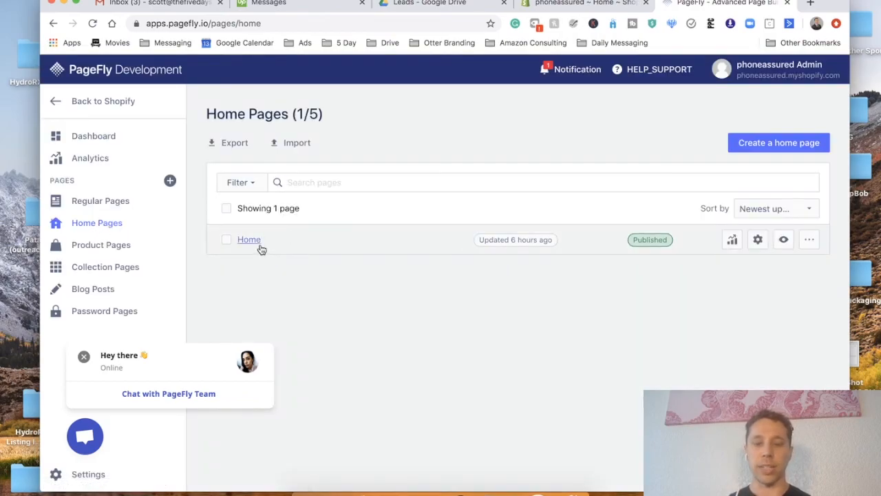
{"action": "mouse_move", "coordinate": [249, 239]}
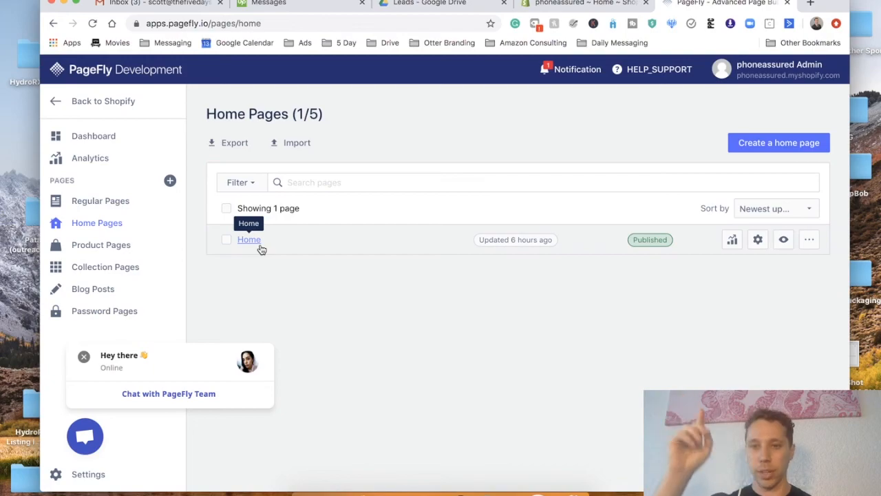
- Open the Home page in the editor and select the PHONE ASSURED H2 heading
{"action": "left_click", "coordinate": [249, 239]}
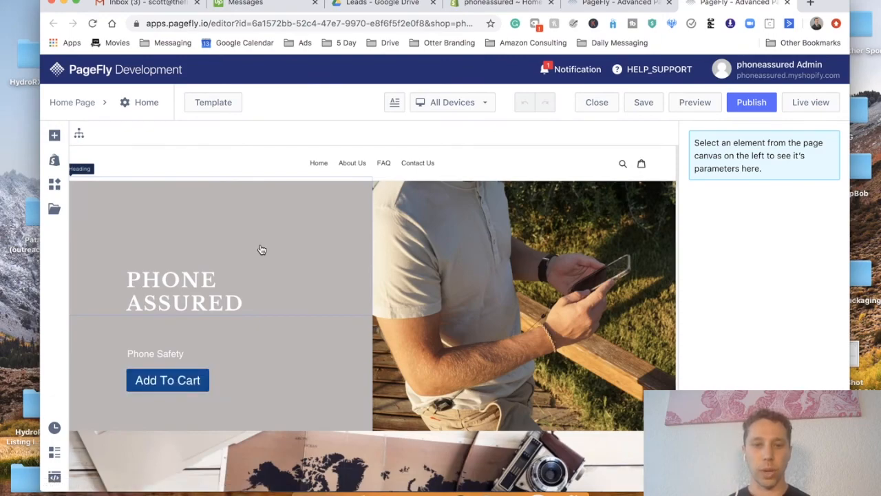
{"action": "scroll", "scroll_direction": "down", "scroll_amount": 3}
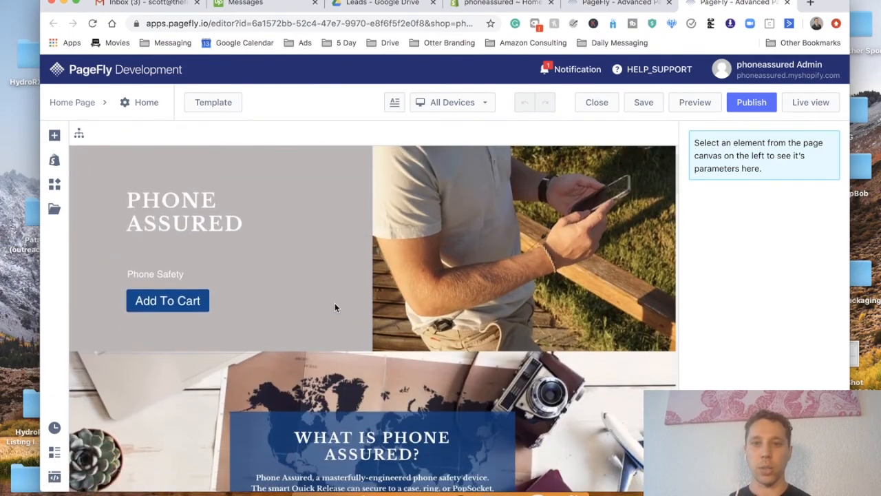
{"action": "scroll", "scroll_direction": "down", "scroll_amount": 3}
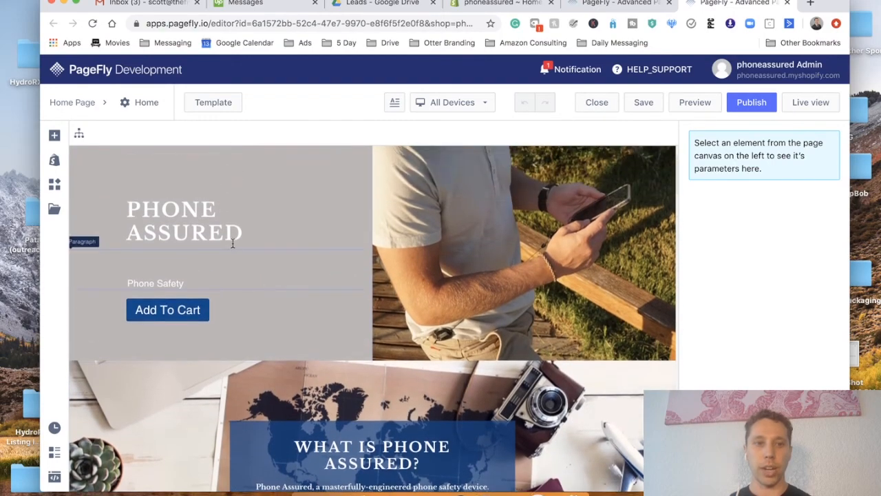
{"action": "left_click", "coordinate": [183, 220]}
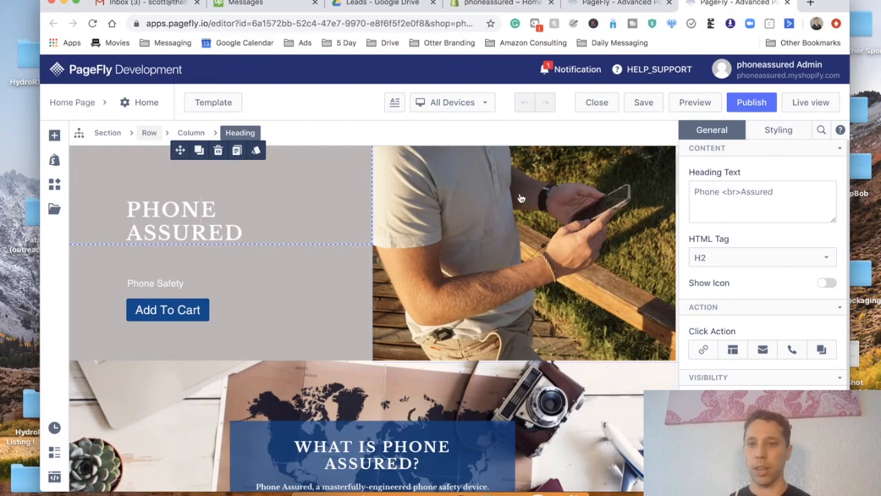
{"action": "mouse_move", "coordinate": [794, 145]}
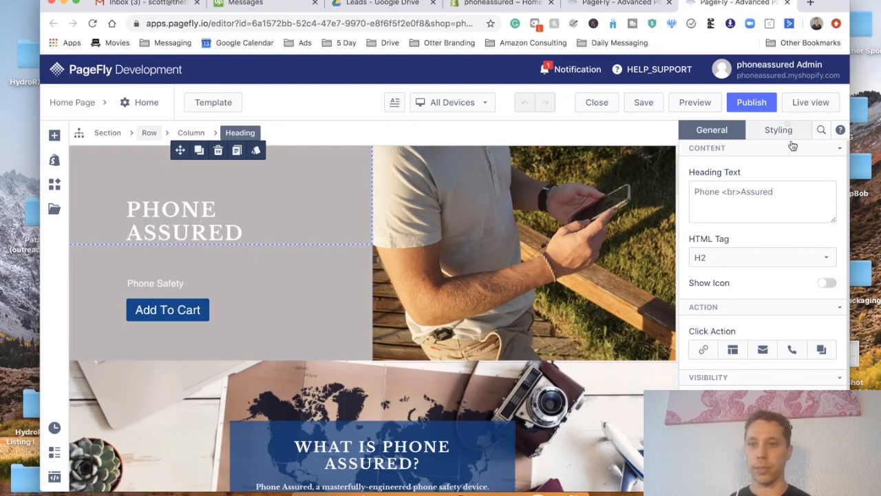
{"action": "left_click", "coordinate": [779, 129]}
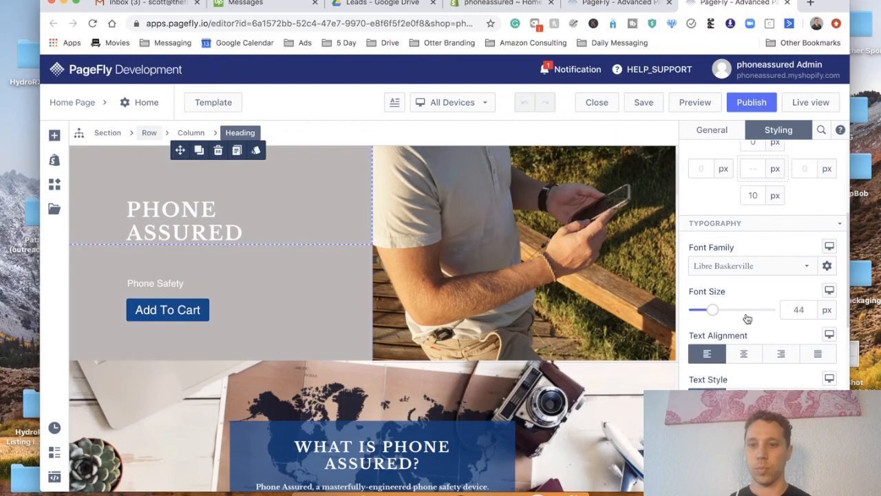
{"action": "left_click", "coordinate": [751, 265]}
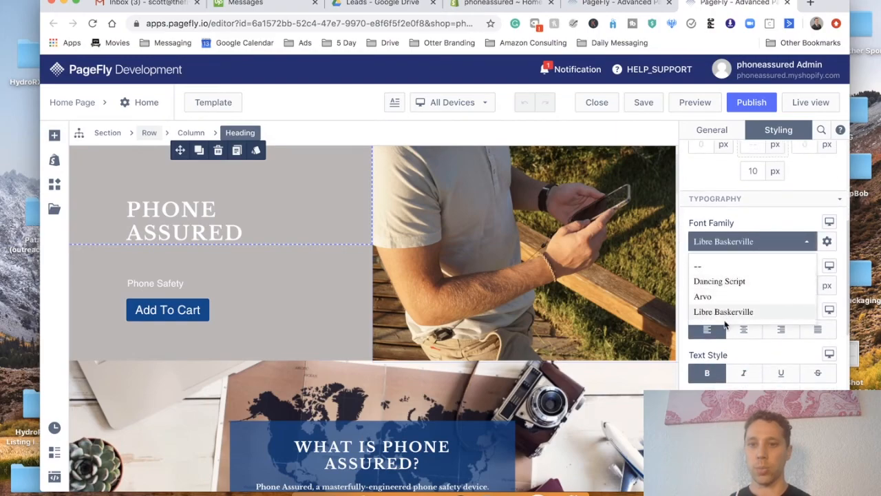
{"action": "left_click", "coordinate": [827, 241]}
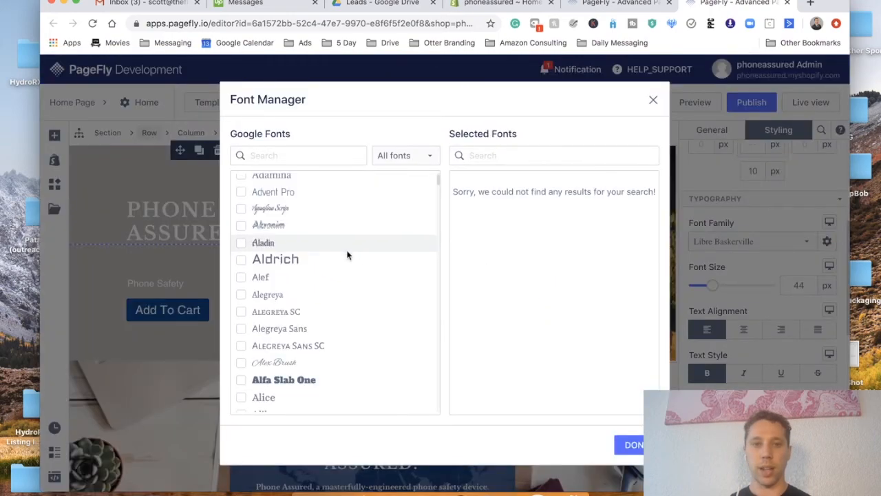
{"action": "scroll", "scroll_direction": "down", "scroll_amount": 3}
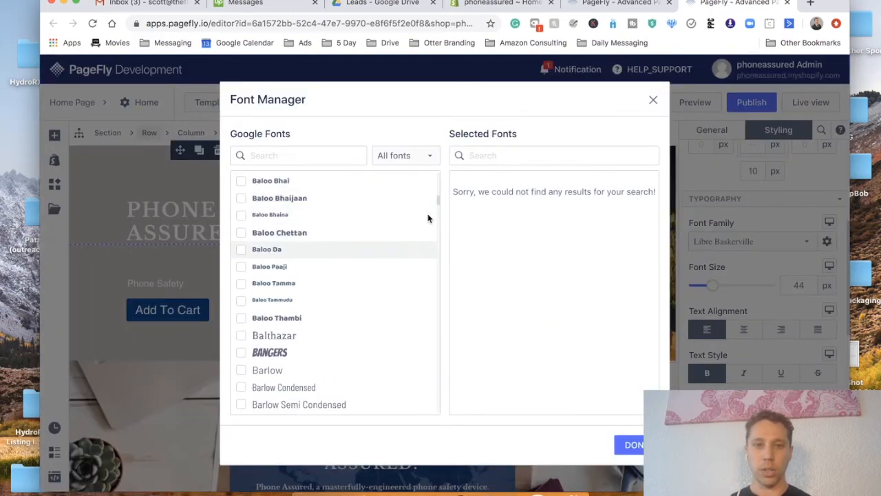
{"action": "scroll", "scroll_direction": "down", "scroll_amount": 3}
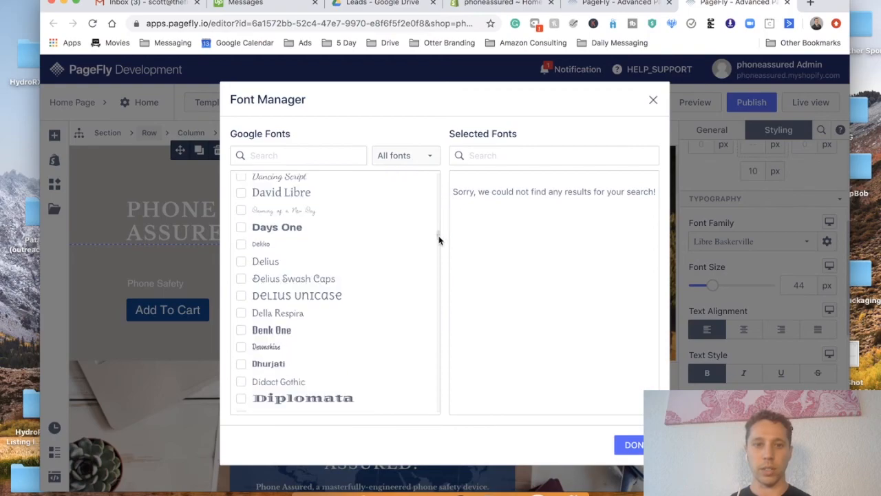
{"action": "scroll", "scroll_direction": "down", "scroll_amount": 3}
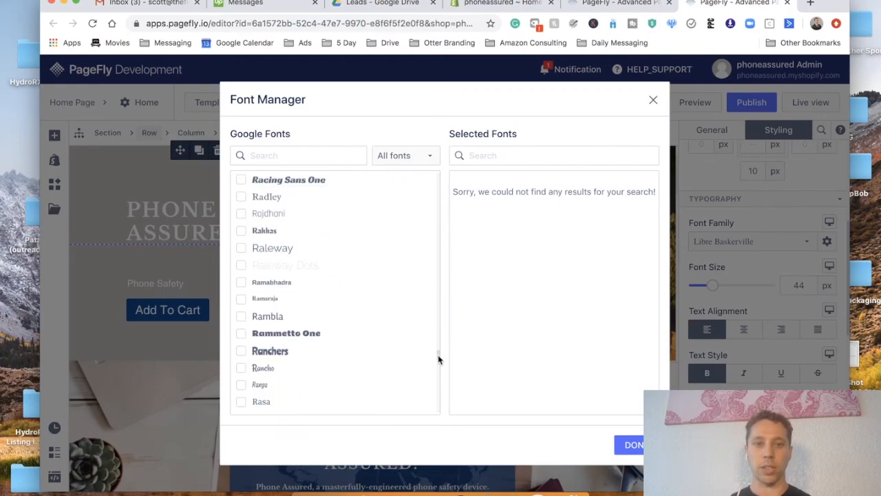
{"action": "scroll", "scroll_direction": "down", "scroll_amount": 3}
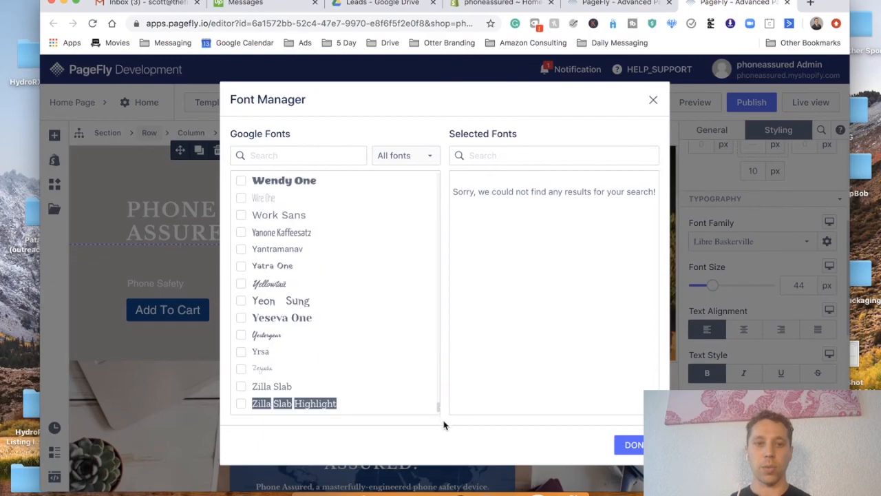
{"action": "mouse_move", "coordinate": [540, 172]}
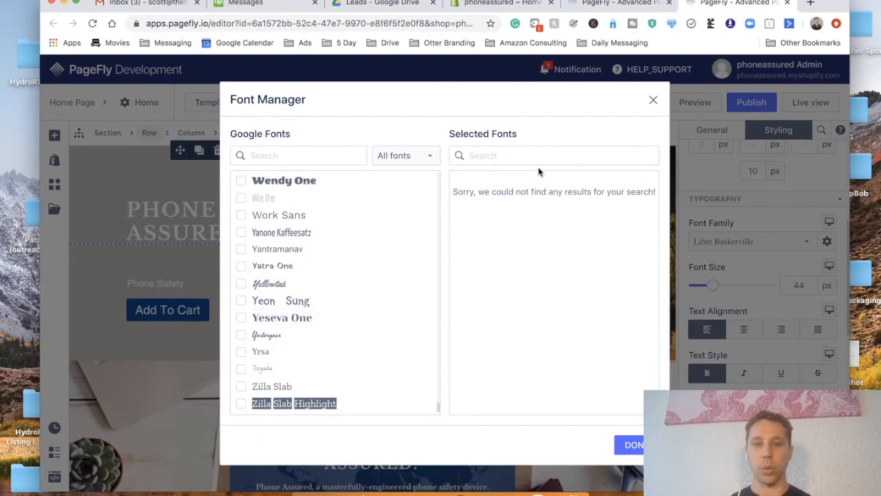
{"action": "left_click", "coordinate": [653, 100]}
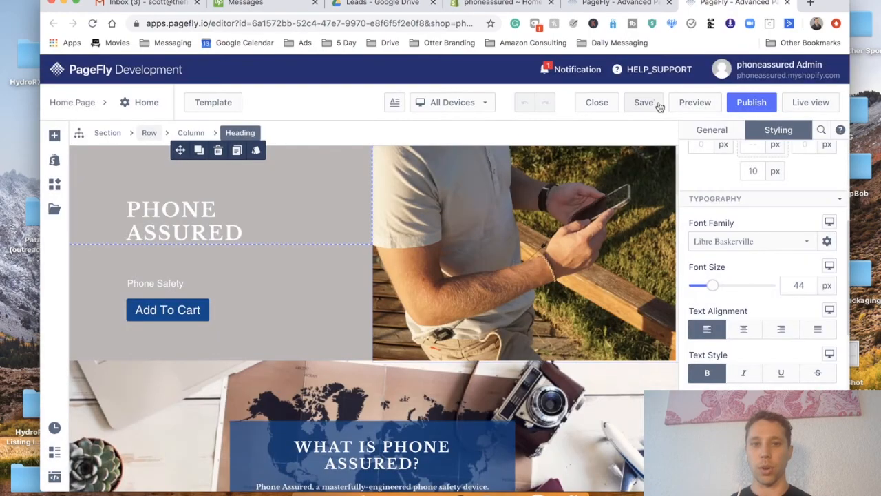
{"action": "left_click", "coordinate": [155, 283]}
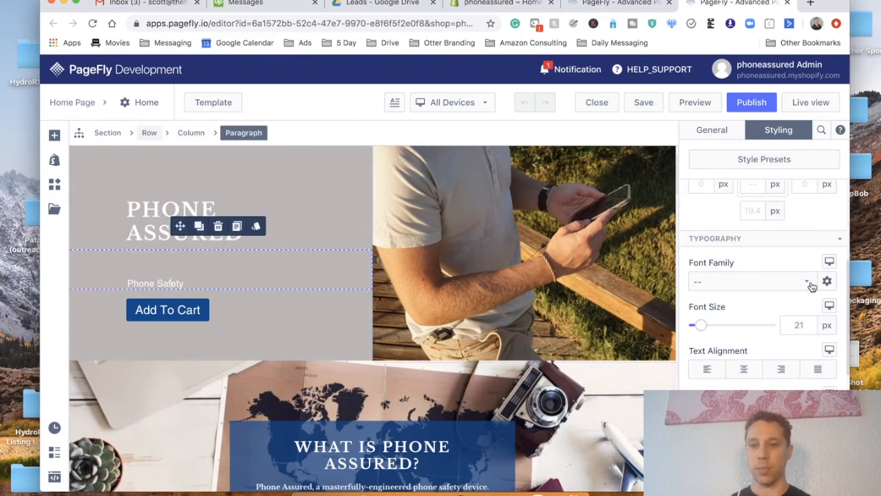
{"action": "left_click", "coordinate": [751, 281]}
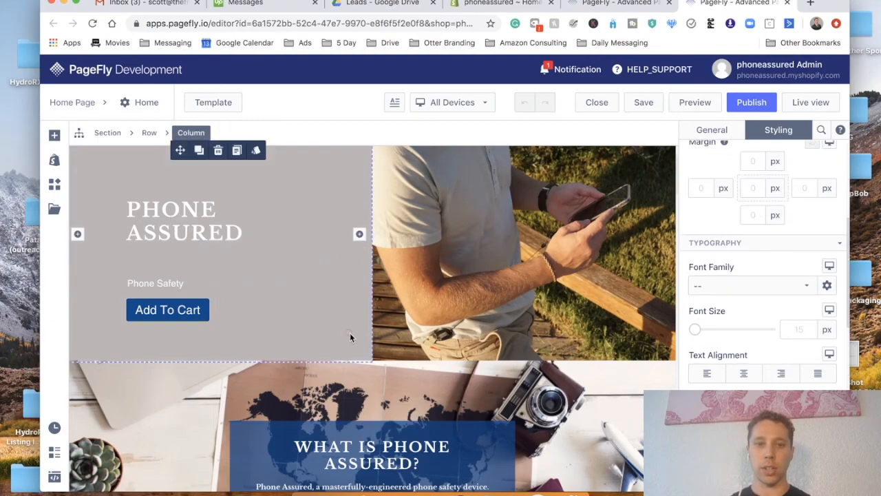
{"action": "mouse_move", "coordinate": [705, 344]}
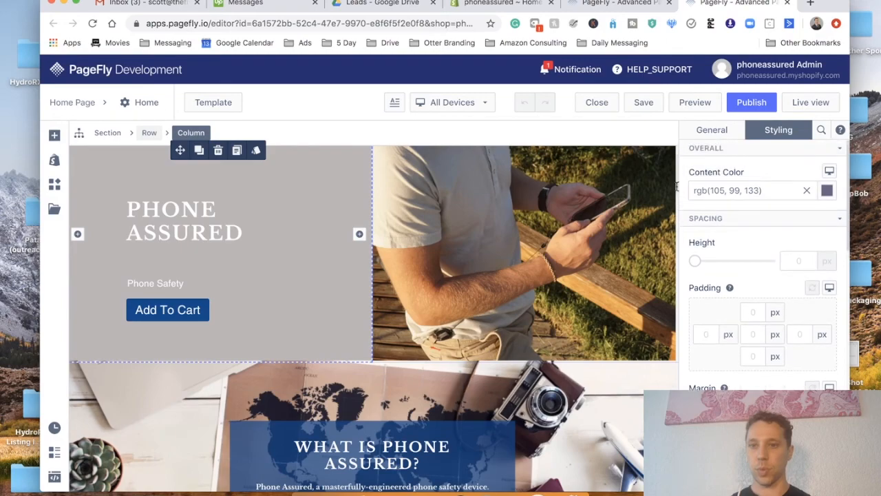
{"action": "scroll", "scroll_direction": "down", "scroll_amount": 3}
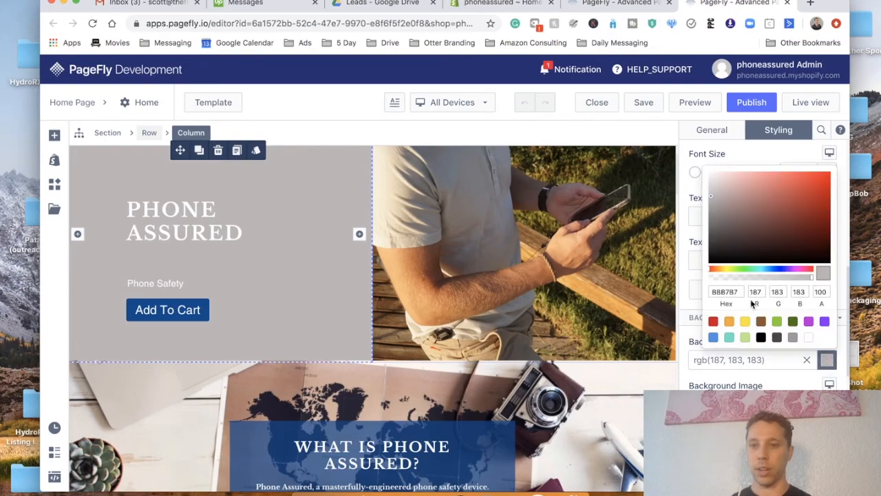
{"action": "left_click", "coordinate": [827, 360]}
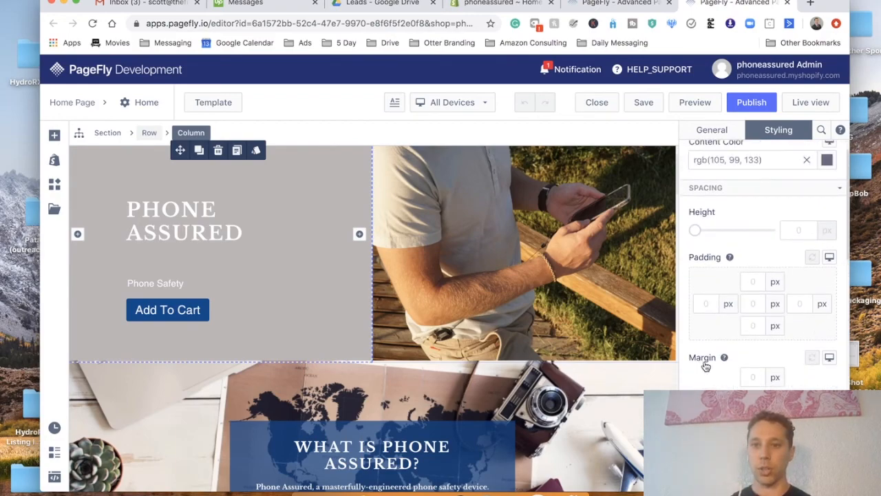
{"action": "mouse_move", "coordinate": [383, 347]}
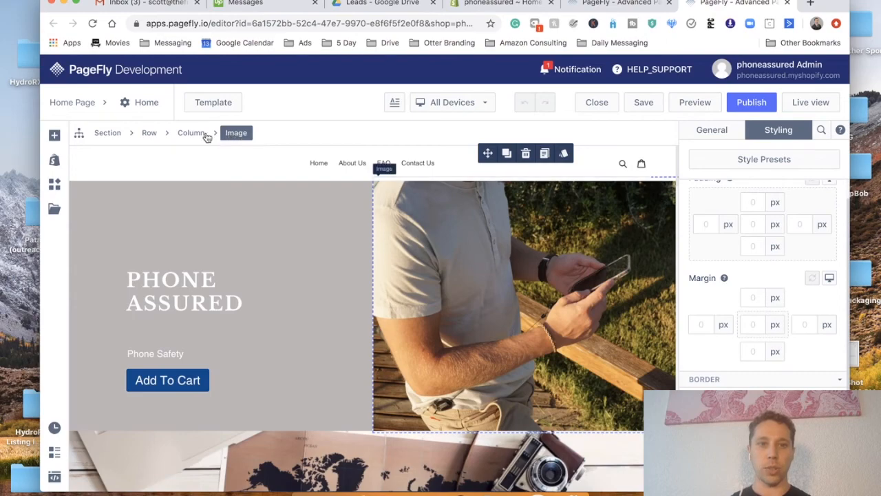
{"action": "left_click", "coordinate": [191, 132]}
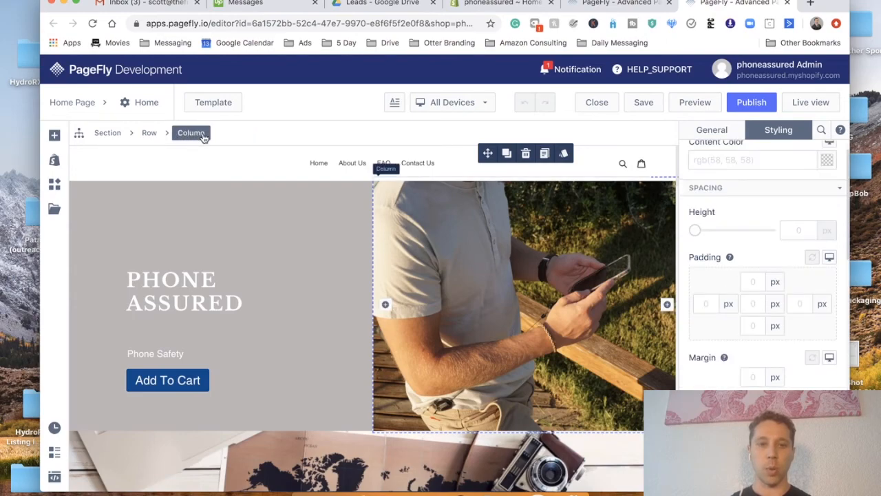
{"action": "left_click", "coordinate": [148, 132]}
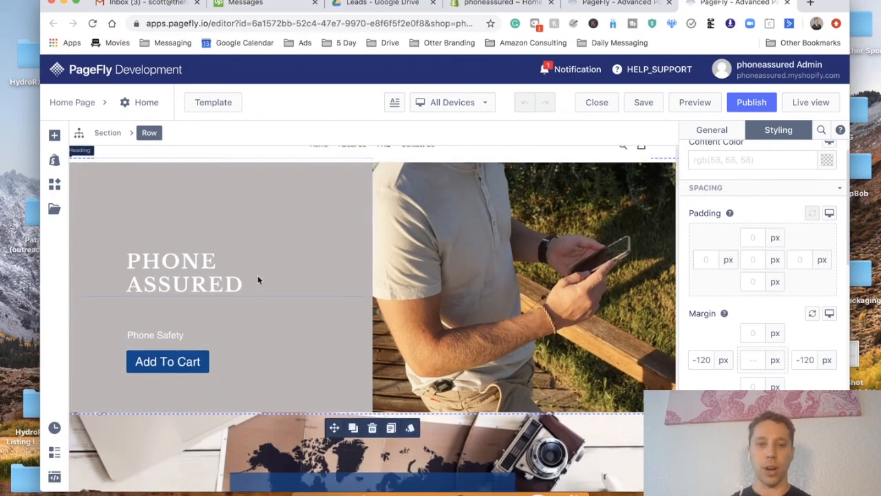
{"action": "scroll", "scroll_direction": "down", "scroll_amount": 3}
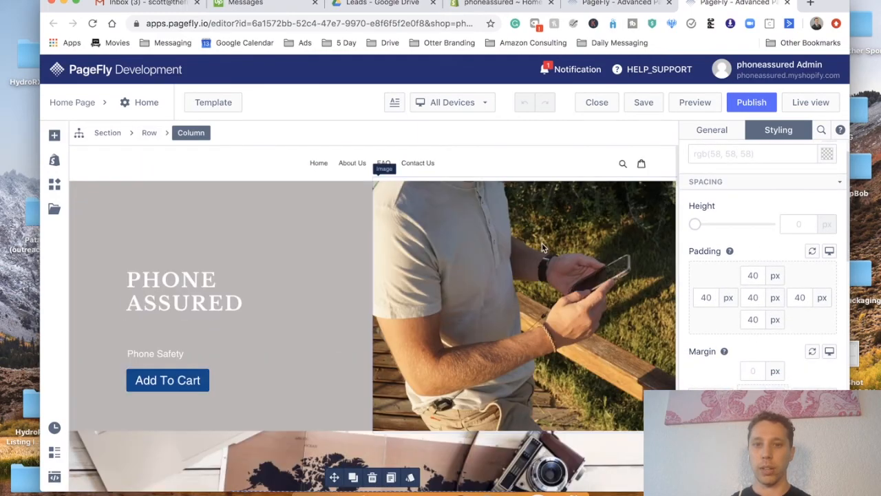
{"action": "left_click", "coordinate": [524, 303]}
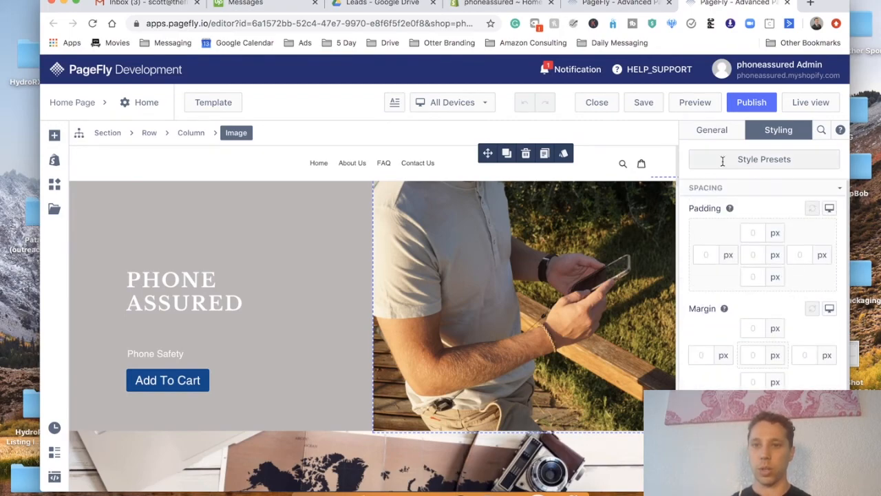
{"action": "left_click", "coordinate": [713, 129]}
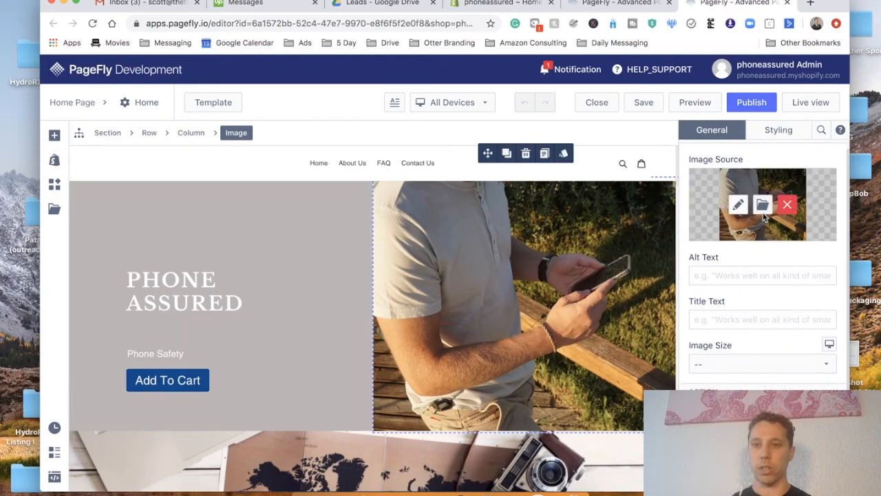
{"action": "left_click", "coordinate": [763, 205]}
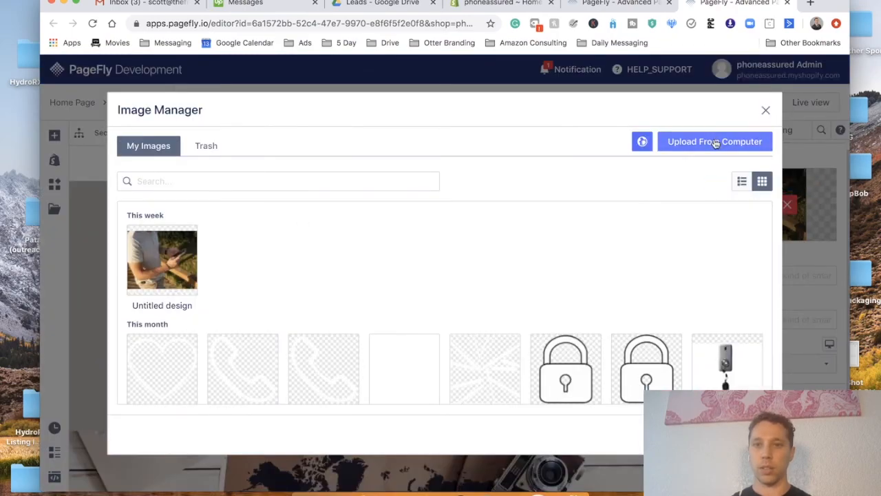
{"action": "mouse_move", "coordinate": [766, 110]}
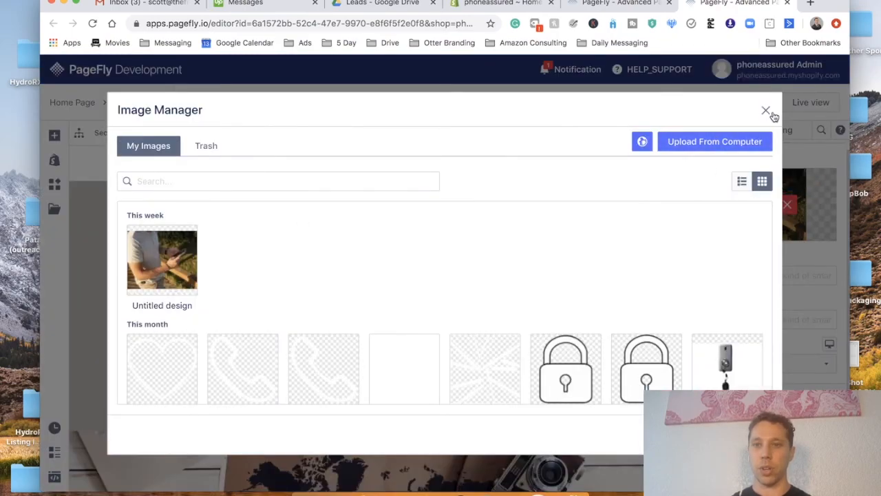
{"action": "left_click", "coordinate": [766, 111]}
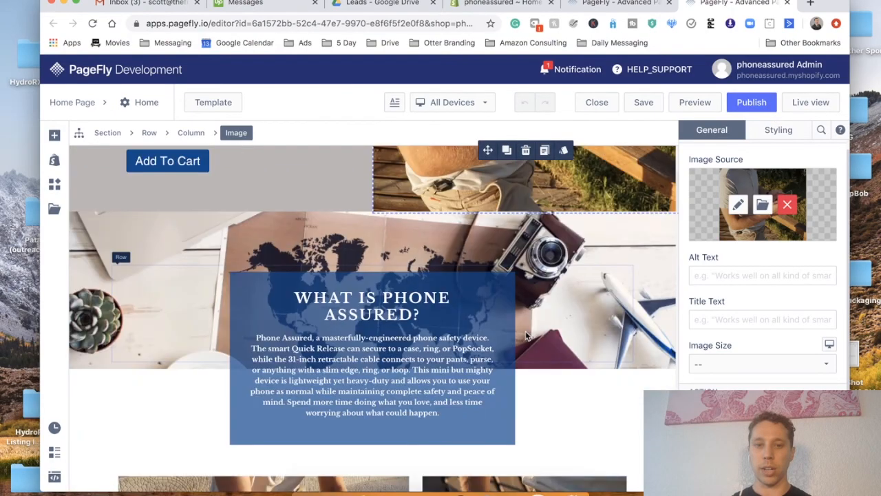
{"action": "scroll", "scroll_direction": "down", "scroll_amount": 3}
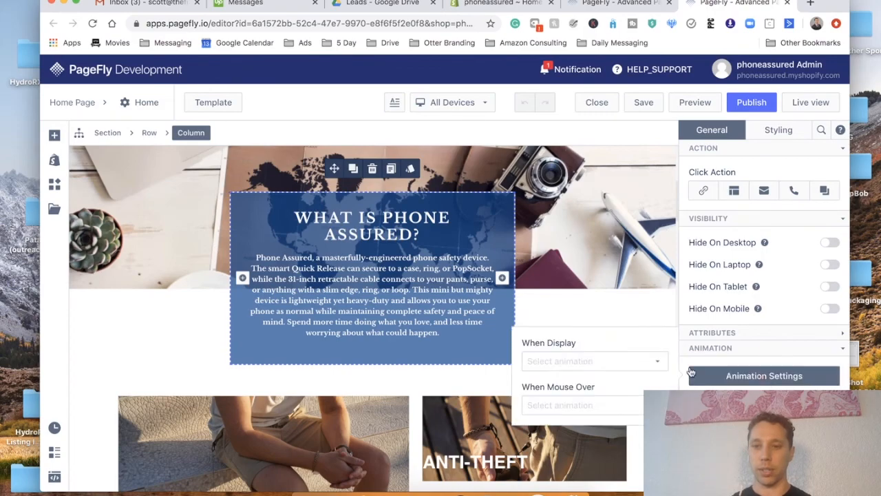
{"action": "left_click", "coordinate": [593, 361]}
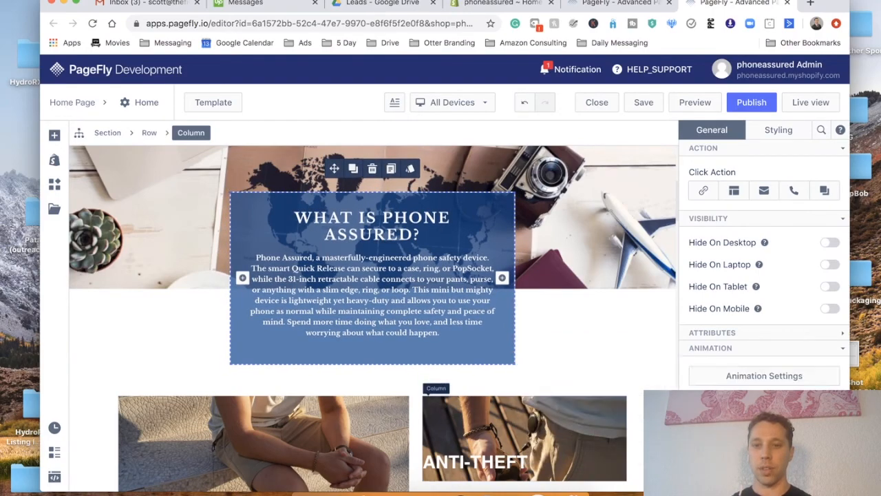
{"action": "scroll", "scroll_direction": "down", "scroll_amount": 3}
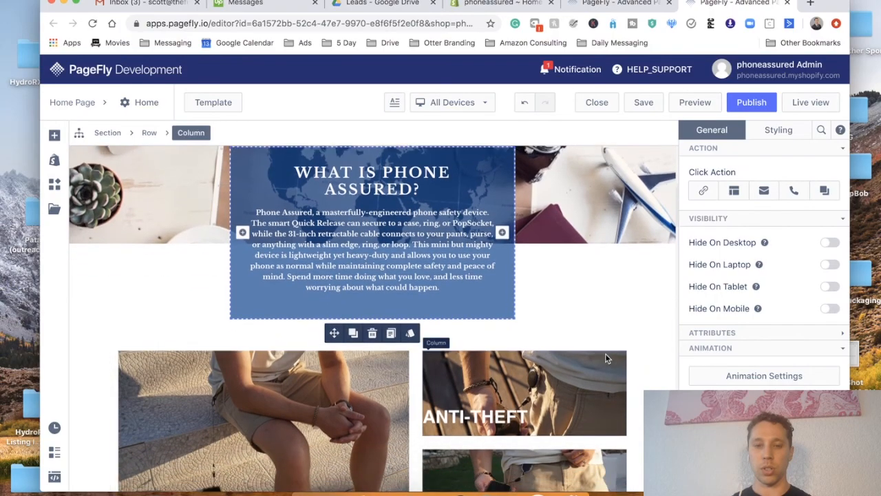
{"action": "scroll", "scroll_direction": "down", "scroll_amount": 3}
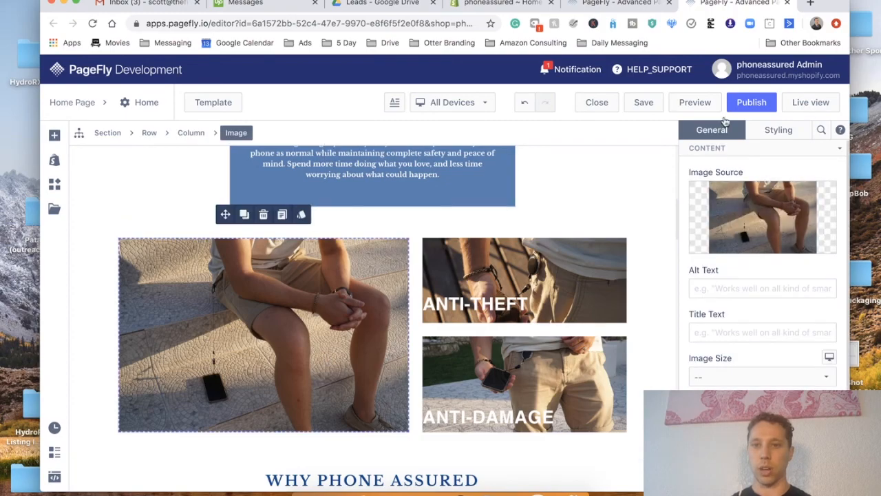
{"action": "left_click", "coordinate": [475, 304]}
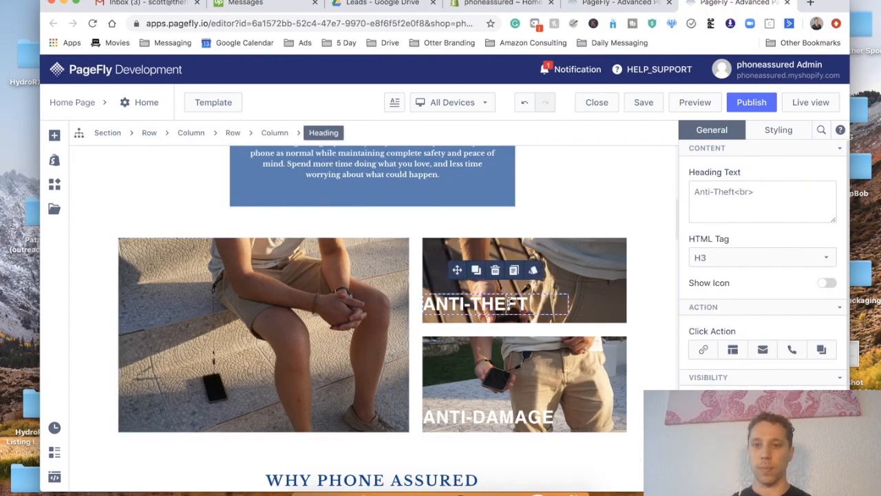
{"action": "left_click", "coordinate": [761, 257]}
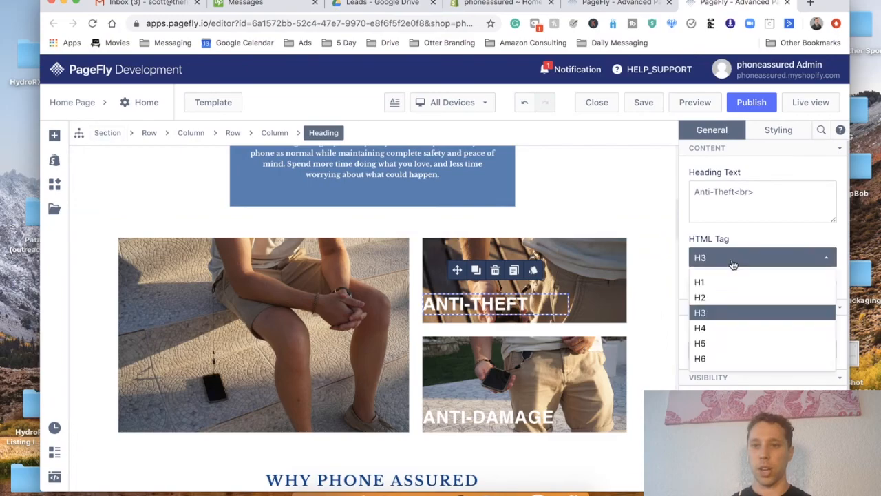
{"action": "left_click", "coordinate": [700, 312]}
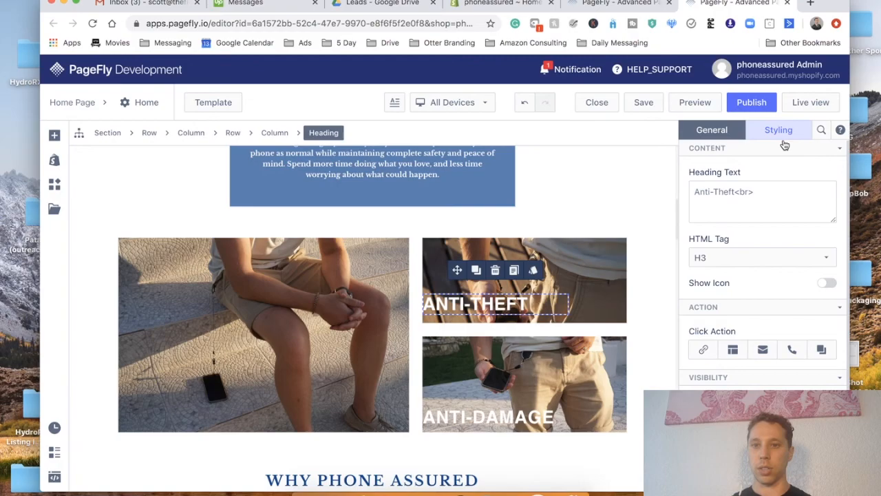
{"action": "left_click", "coordinate": [778, 130]}
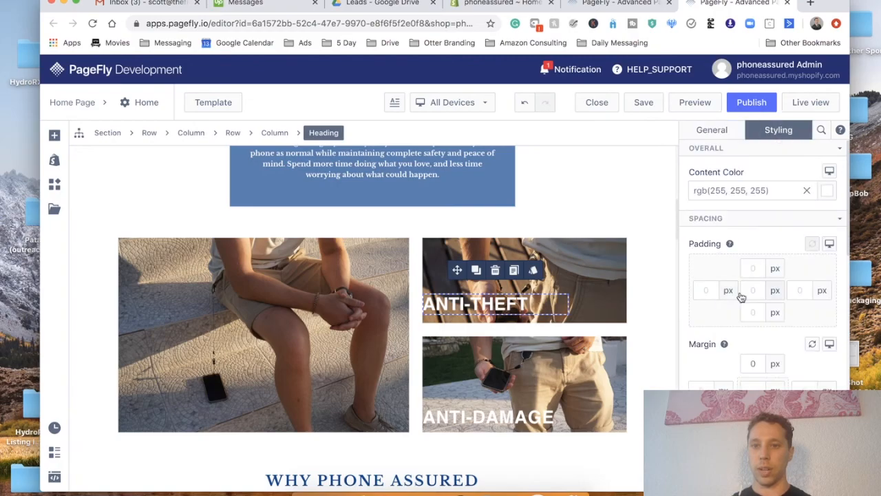
{"action": "scroll", "scroll_direction": "down", "scroll_amount": 3}
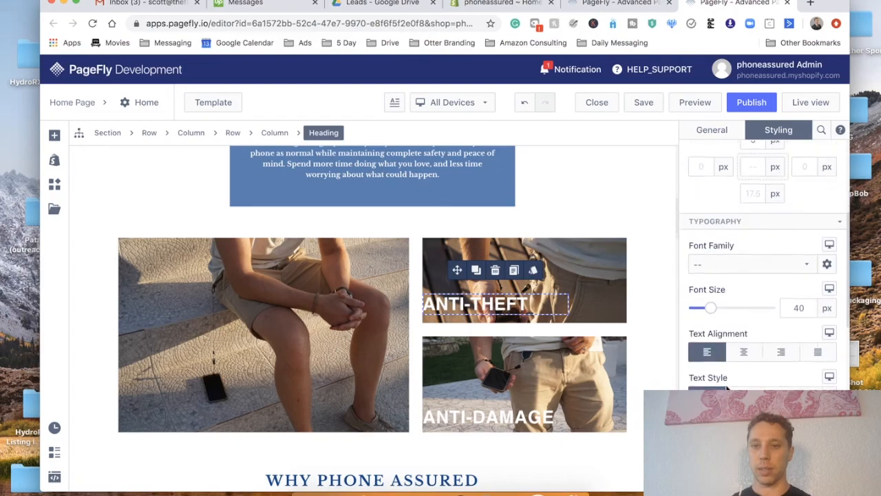
{"action": "left_click", "coordinate": [744, 328]}
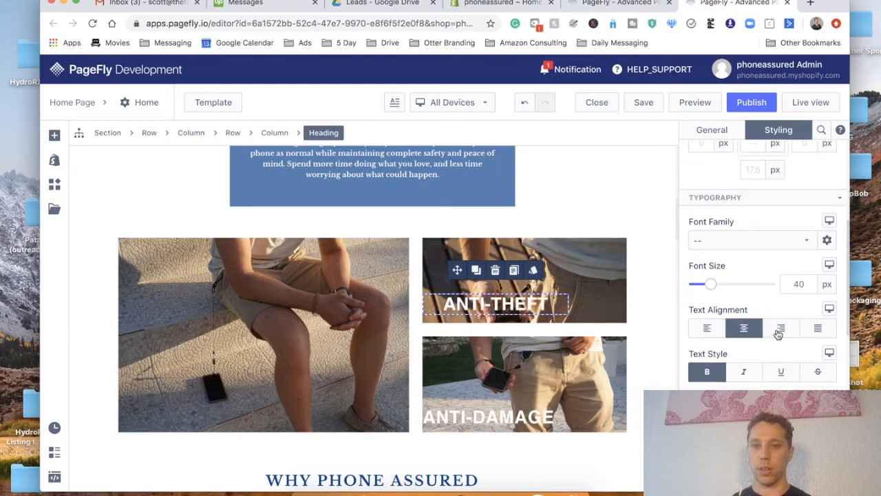
{"action": "left_click", "coordinate": [706, 327]}
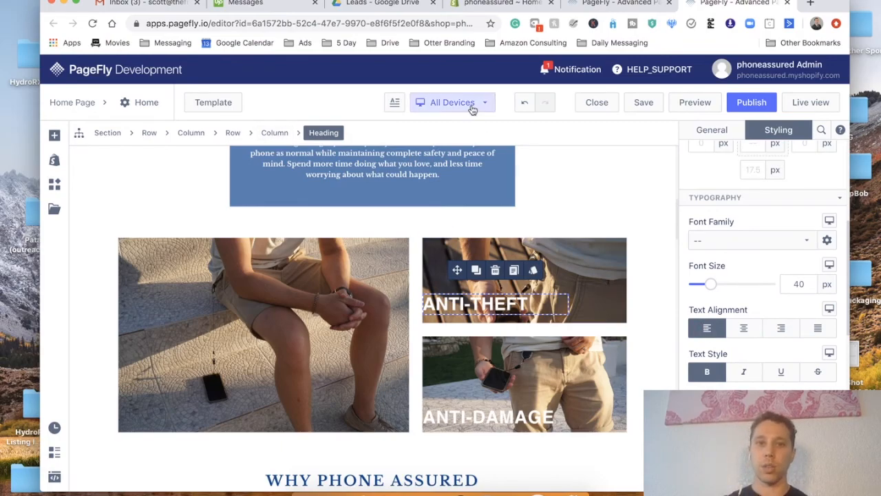
- Preview the page at Laptop, then Tablet, then Mobile size
{"action": "left_click", "coordinate": [452, 102]}
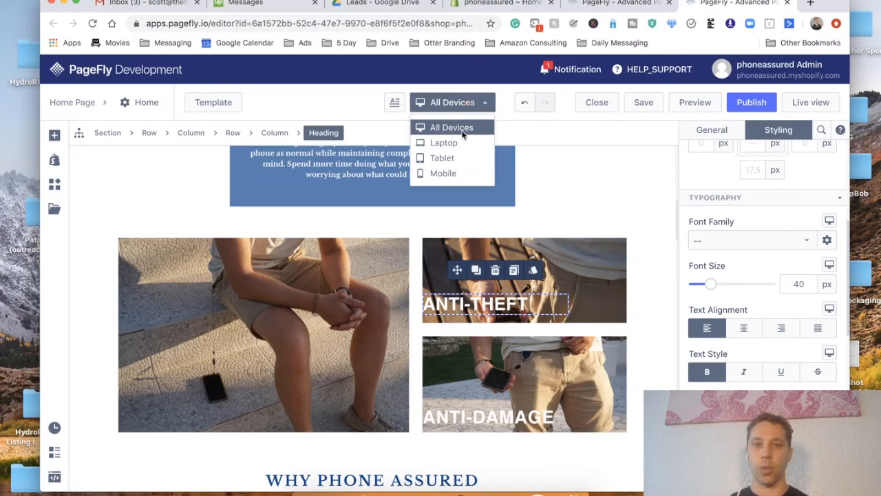
{"action": "left_click", "coordinate": [443, 143]}
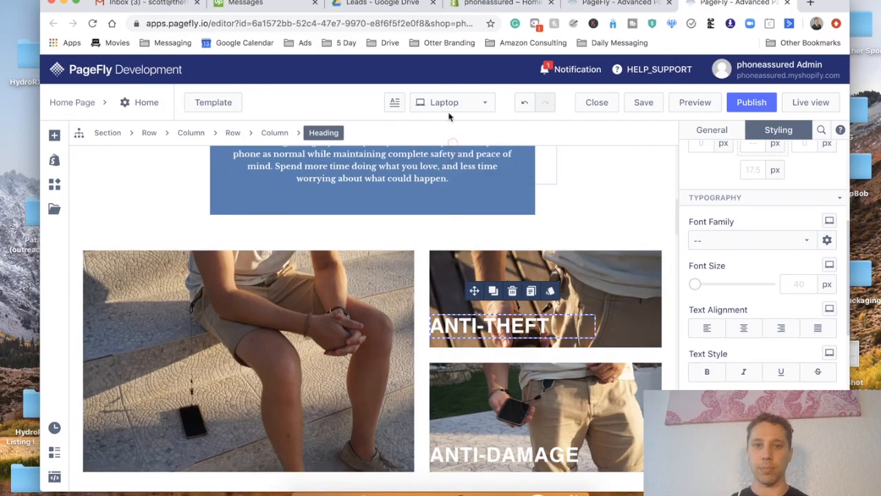
{"action": "left_click", "coordinate": [452, 102]}
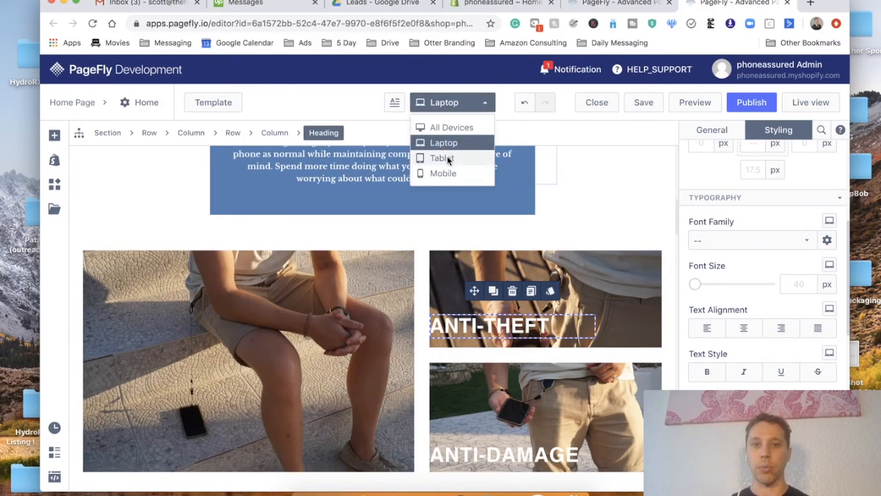
{"action": "left_click", "coordinate": [442, 157]}
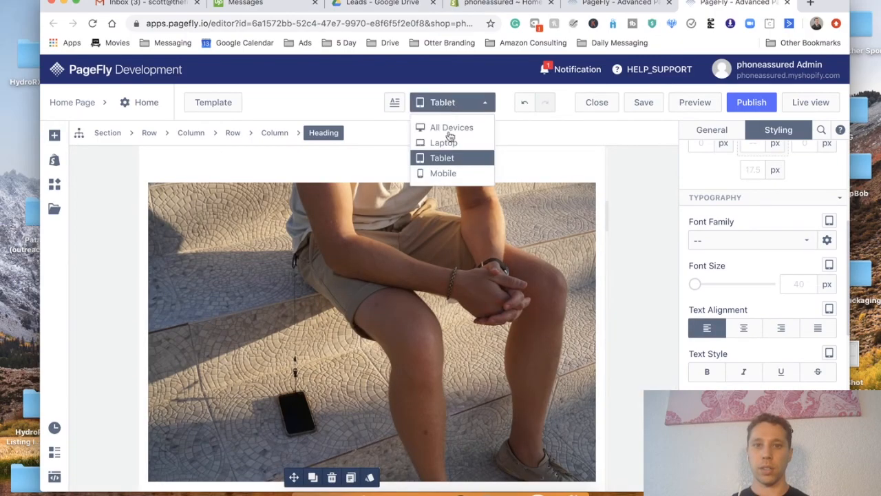
{"action": "left_click", "coordinate": [443, 173]}
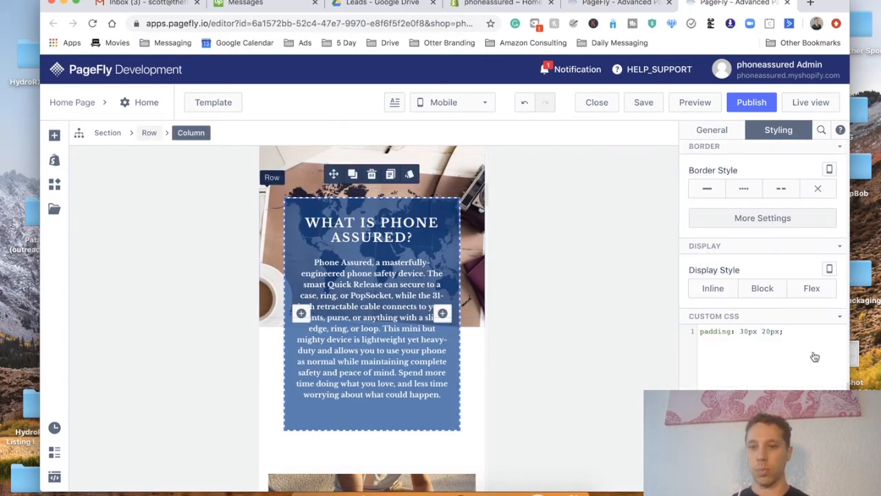
{"action": "left_click", "coordinate": [712, 129]}
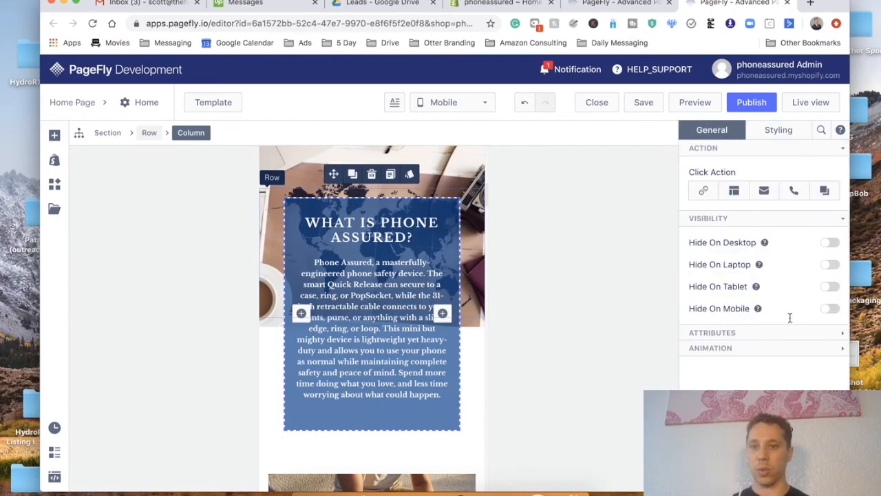
{"action": "left_click", "coordinate": [829, 309]}
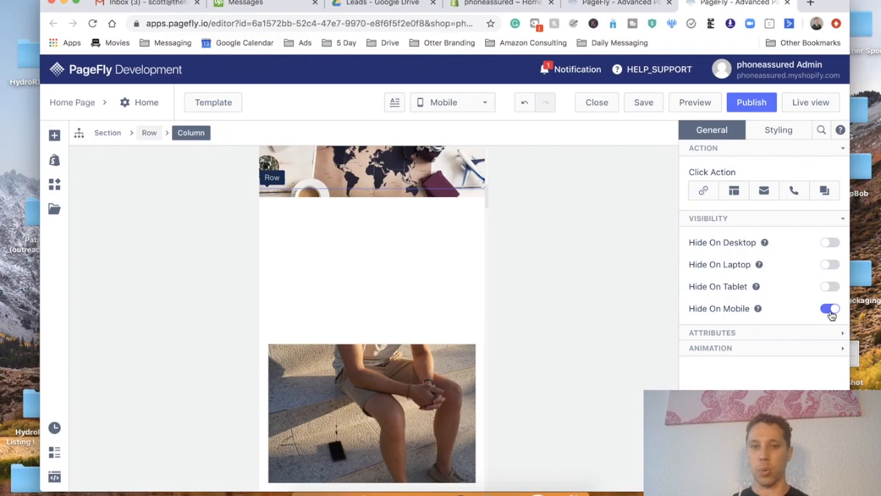
{"action": "left_click", "coordinate": [830, 308]}
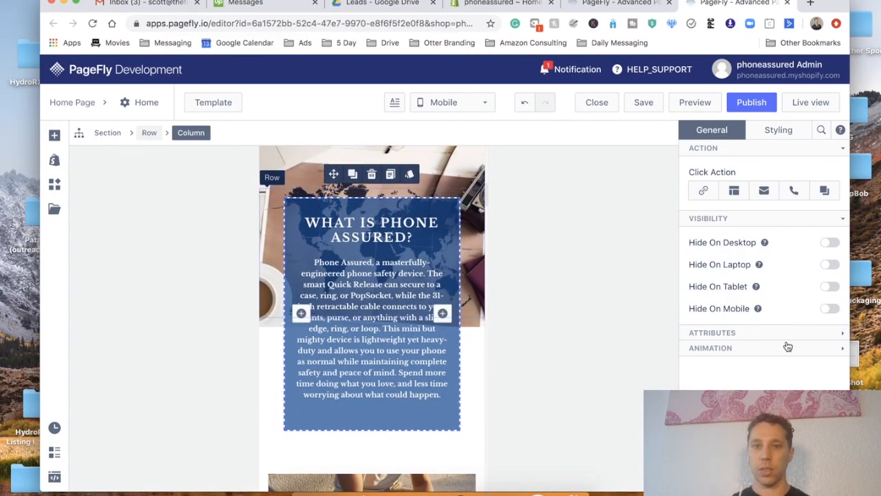
{"action": "mouse_move", "coordinate": [703, 190]}
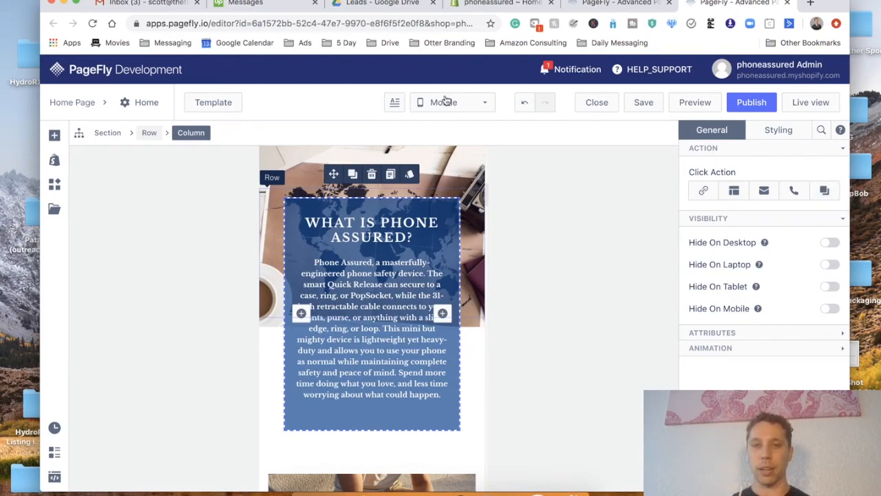
{"action": "left_click", "coordinate": [451, 102]}
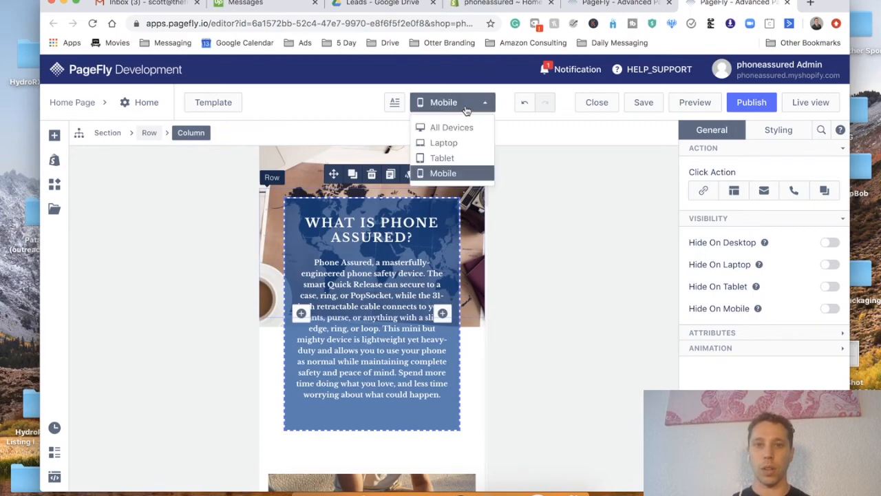
- Return to All Devices and open the ANTI-THEFT PROTECTION paragraph's Styling settings
{"action": "left_click", "coordinate": [452, 127]}
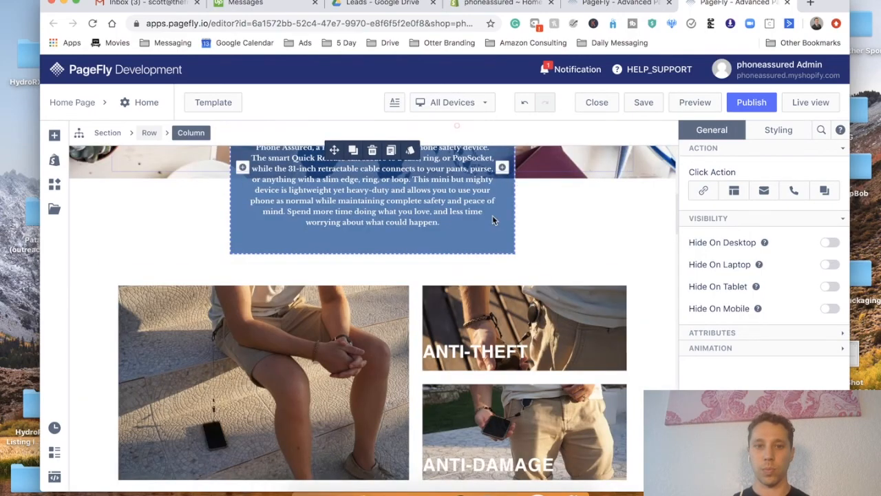
{"action": "scroll", "scroll_direction": "down", "scroll_amount": 3}
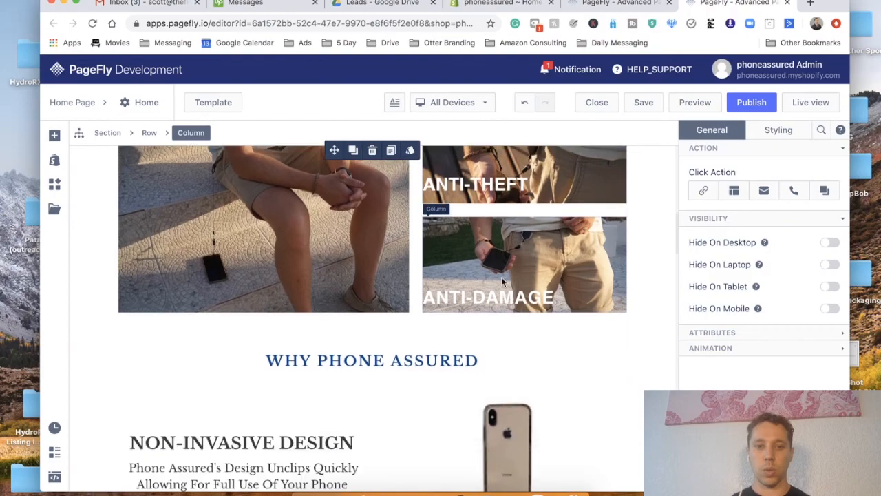
{"action": "scroll", "scroll_direction": "down", "scroll_amount": 3}
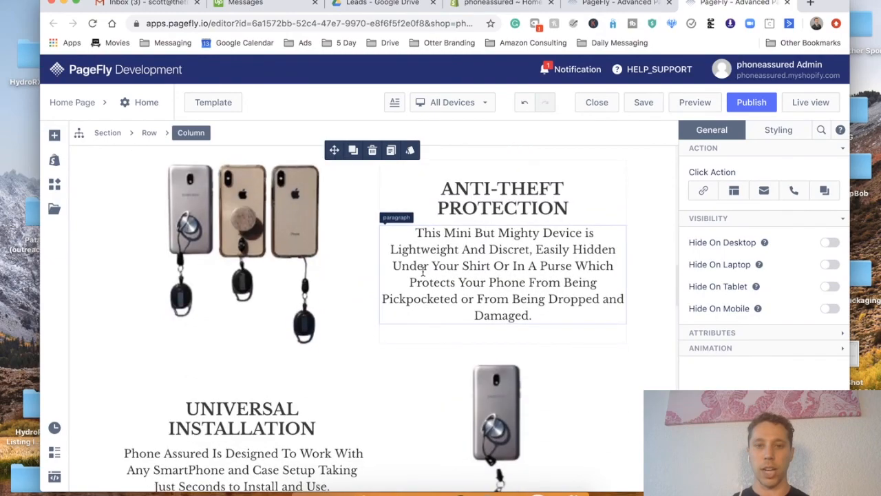
{"action": "left_click", "coordinate": [503, 274]}
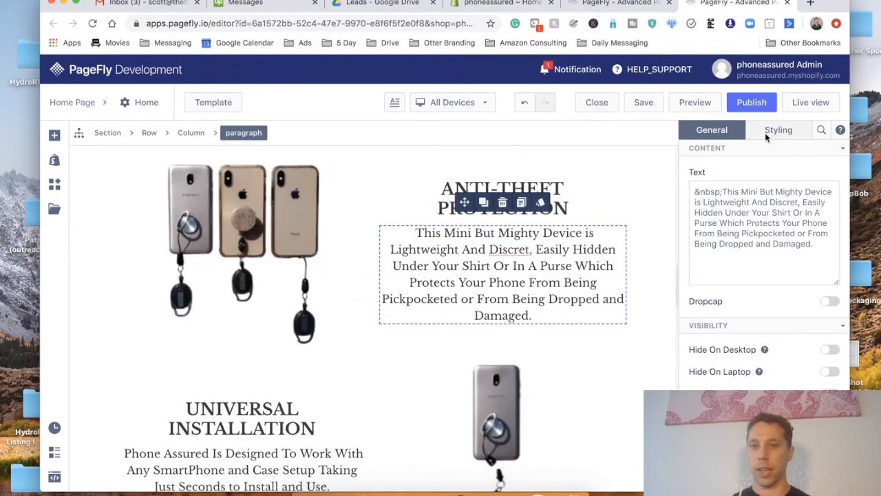
{"action": "left_click", "coordinate": [779, 130]}
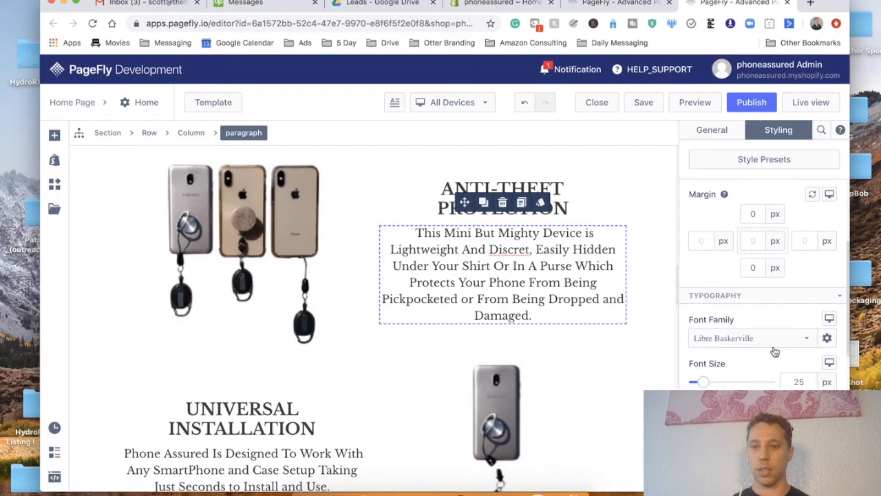
{"action": "scroll", "scroll_direction": "down", "scroll_amount": 3}
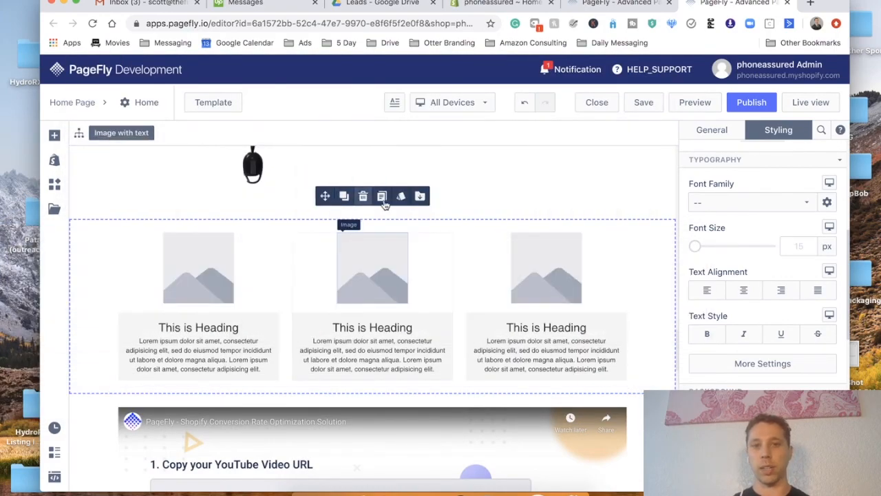
{"action": "mouse_move", "coordinate": [382, 196]}
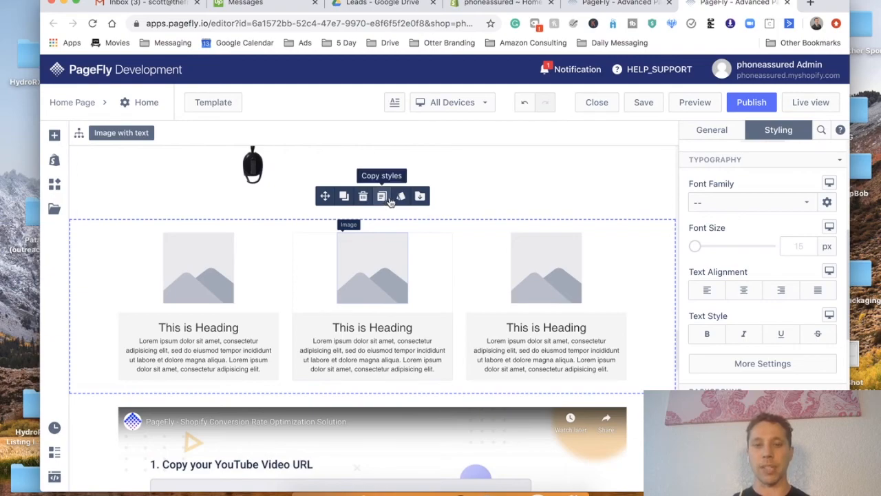
- Open the Saved sections library, showing no saved sections and the pre-made section types
{"action": "left_click", "coordinate": [371, 348]}
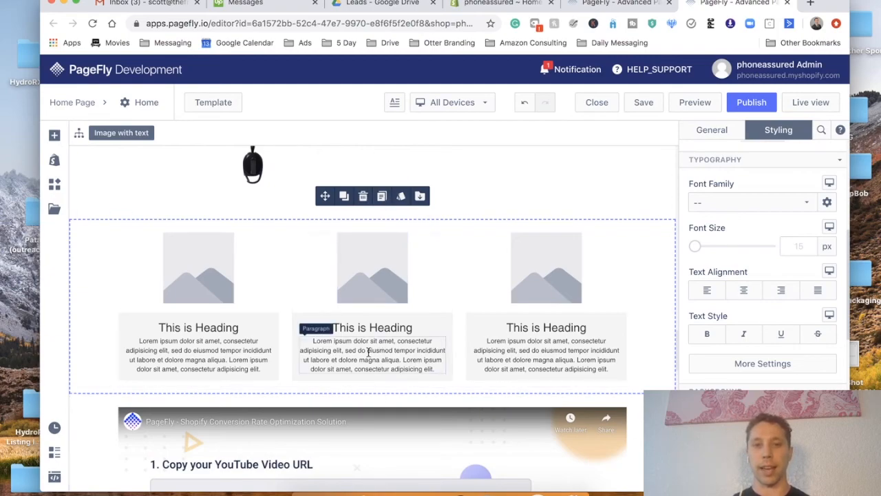
{"action": "mouse_move", "coordinate": [420, 196]}
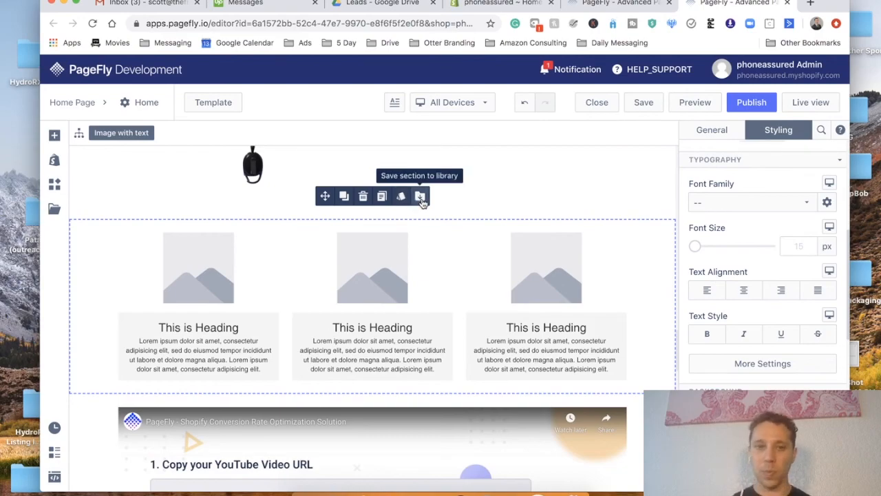
{"action": "mouse_move", "coordinate": [382, 196]}
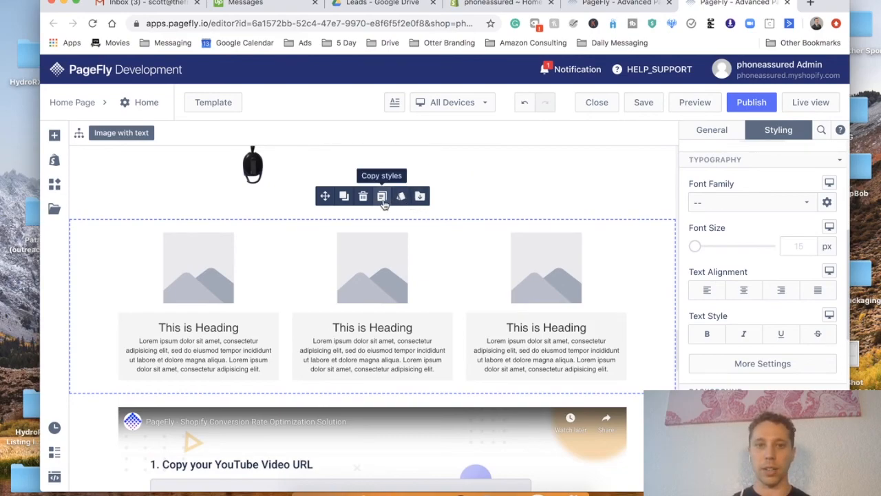
{"action": "mouse_move", "coordinate": [400, 196]}
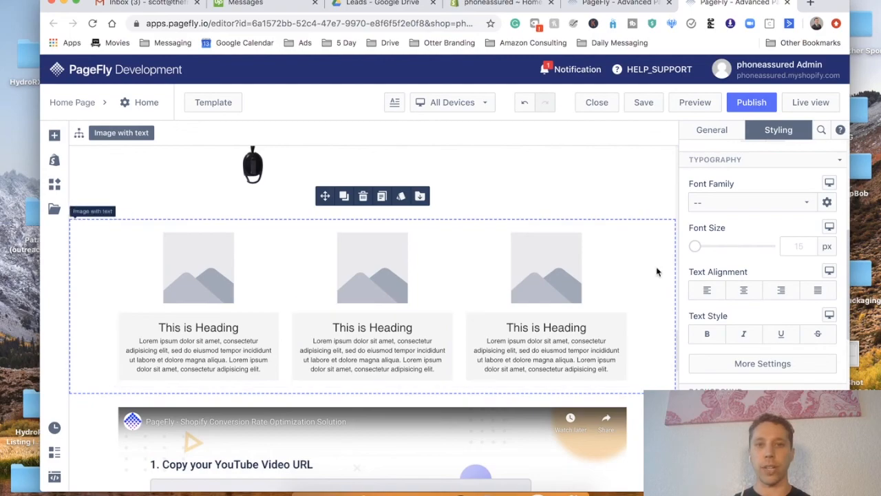
{"action": "mouse_move", "coordinate": [98, 257]}
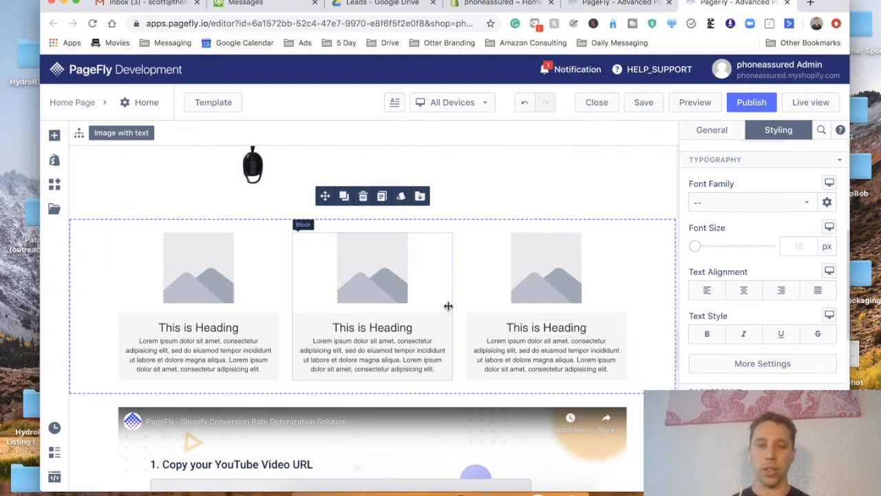
{"action": "mouse_move", "coordinate": [434, 250]}
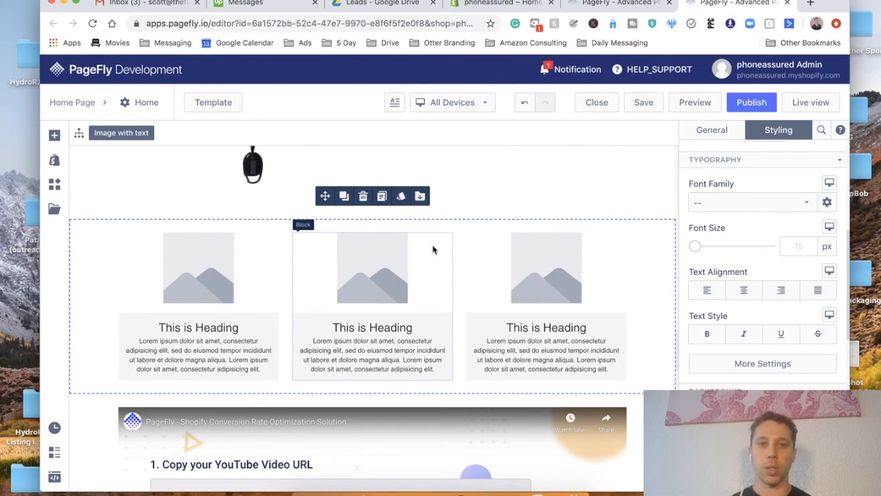
{"action": "left_click", "coordinate": [54, 210]}
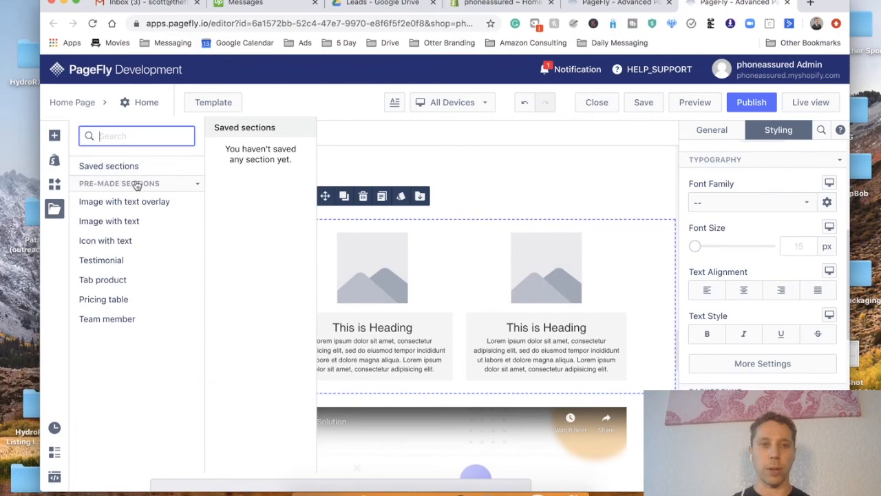
{"action": "mouse_move", "coordinate": [571, 222]}
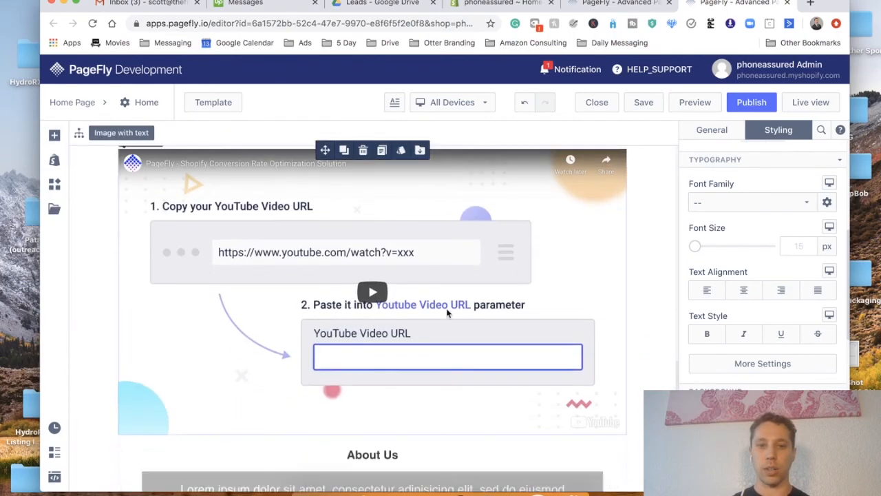
- Set the YouTube video block's When Mouse Over animation to Grow Shadow
{"action": "left_click", "coordinate": [448, 303]}
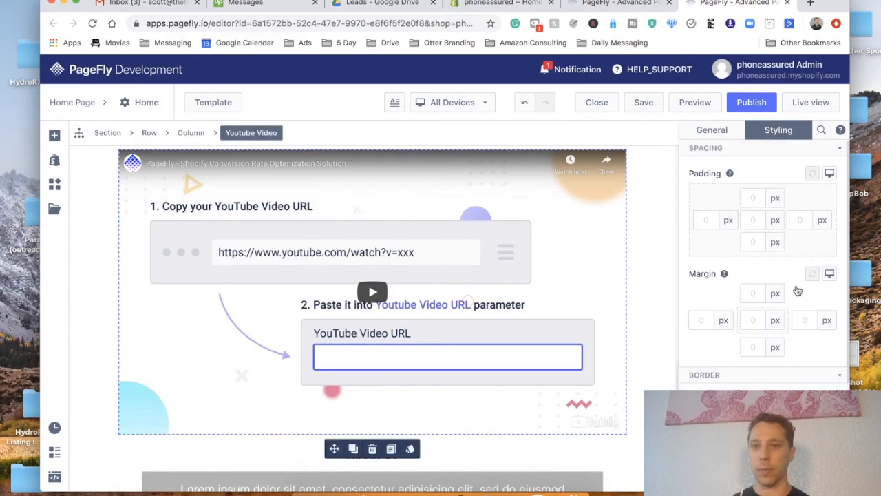
{"action": "left_click", "coordinate": [711, 130]}
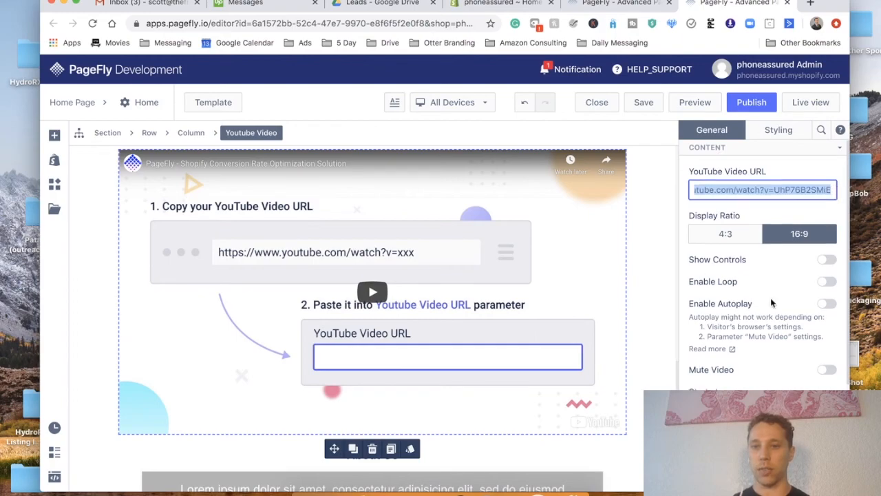
{"action": "scroll", "scroll_direction": "down", "scroll_amount": 3}
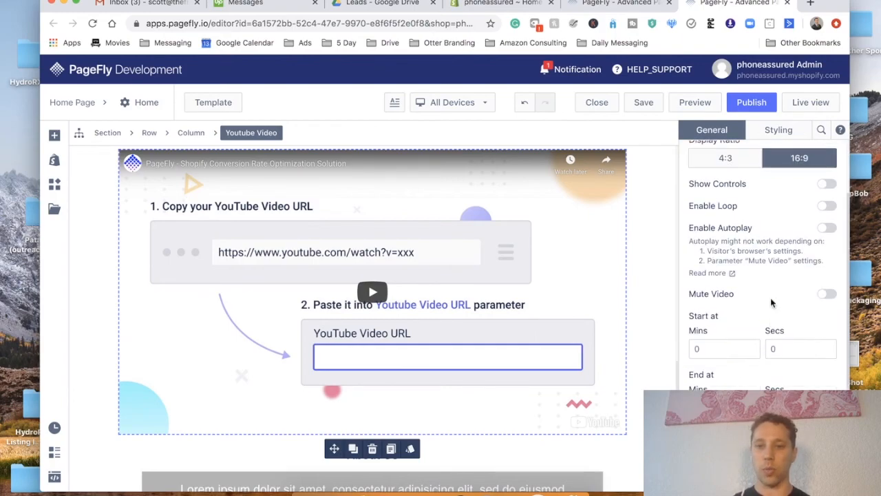
{"action": "scroll", "scroll_direction": "down", "scroll_amount": 3}
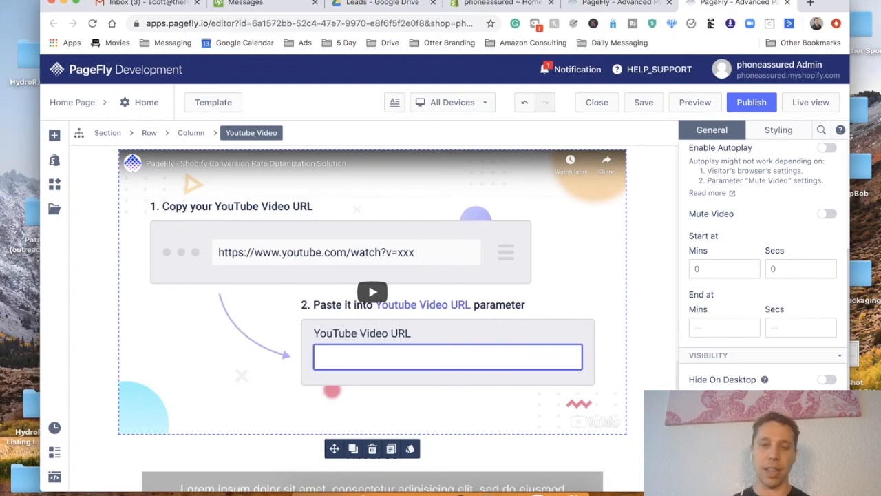
{"action": "scroll", "scroll_direction": "down", "scroll_amount": 3}
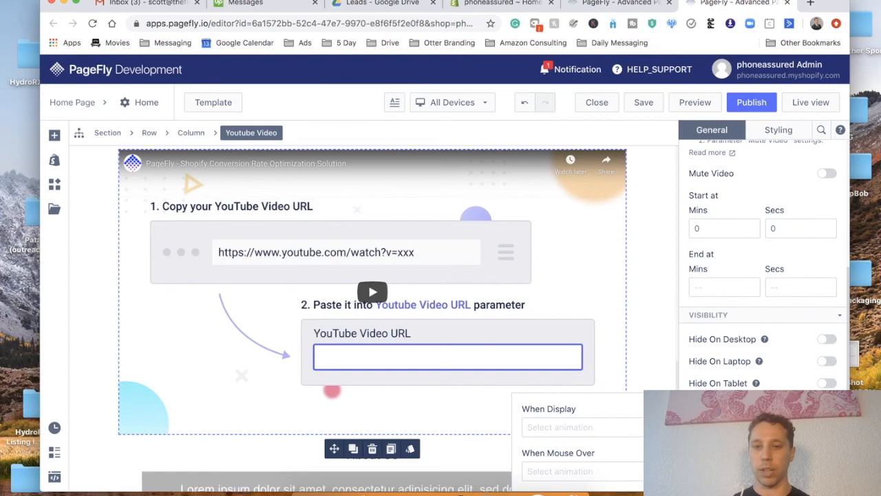
{"action": "left_click", "coordinate": [582, 471]}
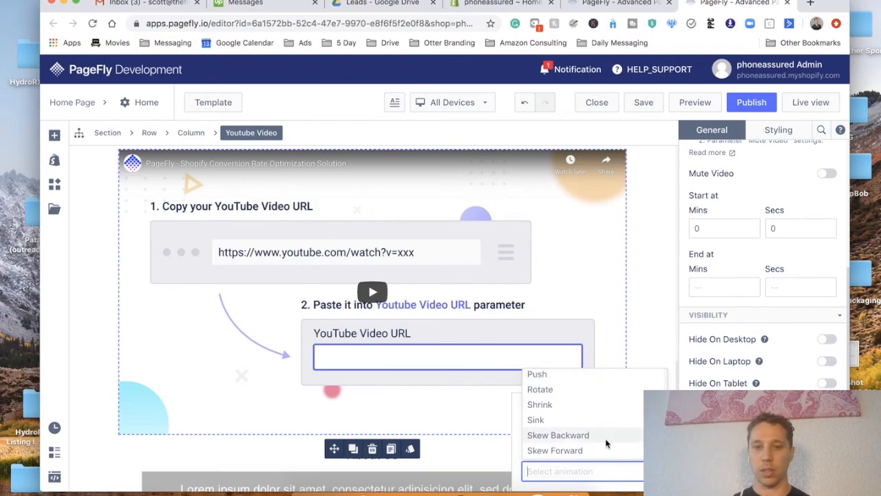
{"action": "scroll", "scroll_direction": "down", "scroll_amount": 3}
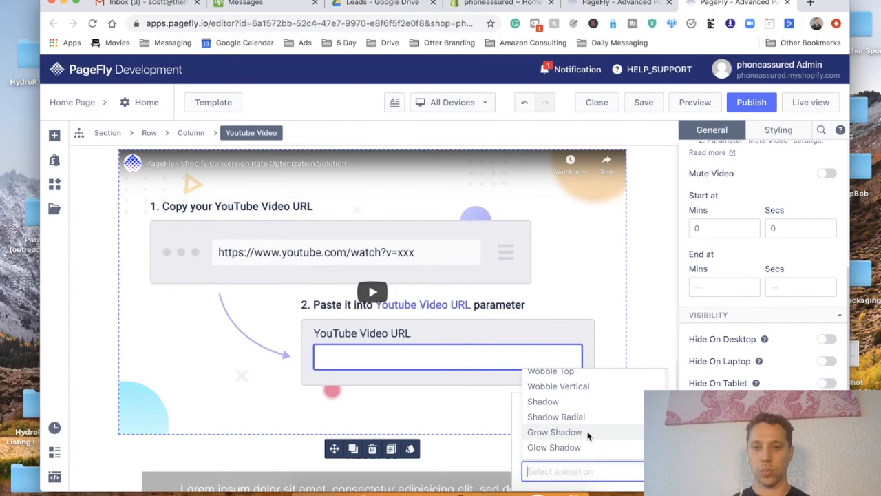
{"action": "left_click", "coordinate": [554, 432]}
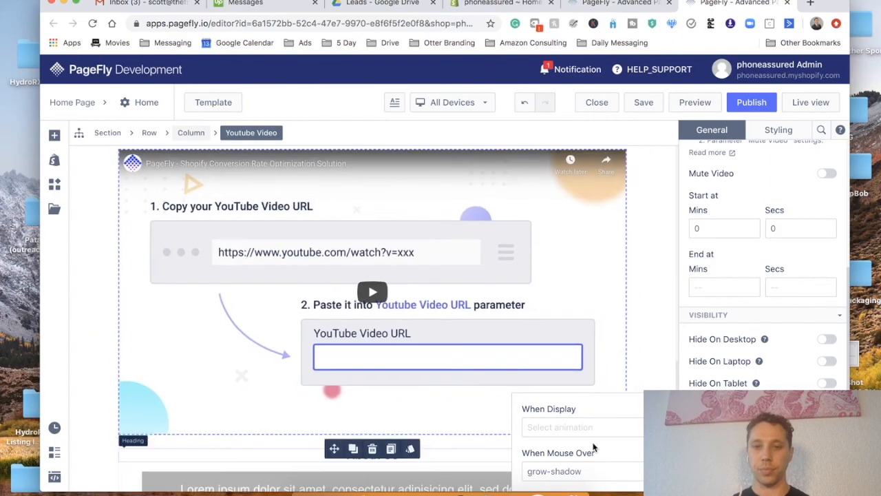
{"action": "left_click", "coordinate": [582, 427]}
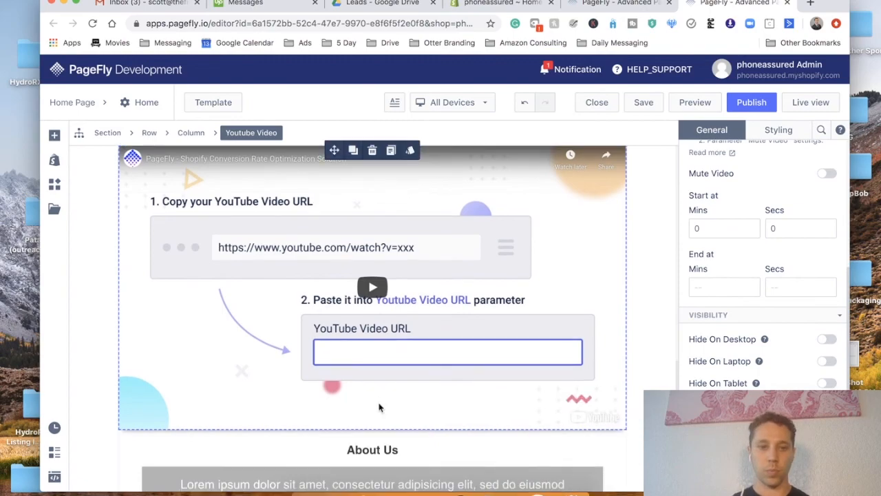
- Select the first FAQ accordion item, review its styling and general settings, and expand it
{"action": "scroll", "scroll_direction": "down", "scroll_amount": 3}
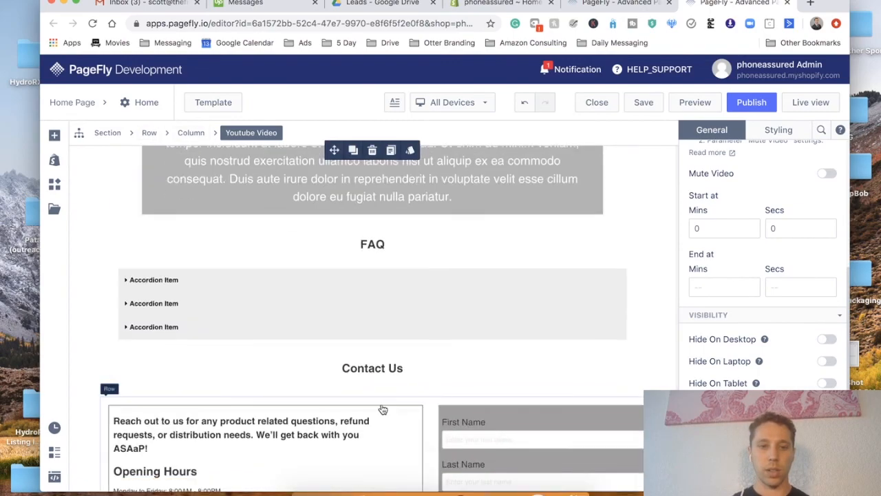
{"action": "scroll", "scroll_direction": "down", "scroll_amount": 3}
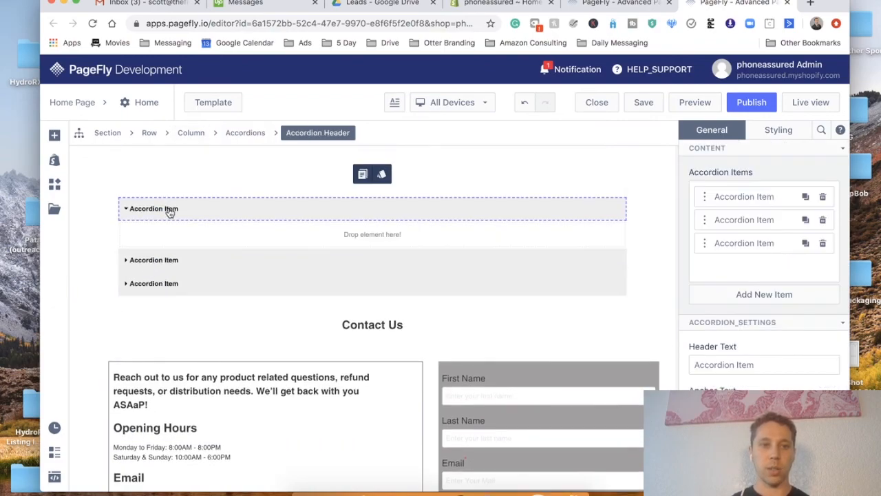
{"action": "left_click", "coordinate": [151, 208]}
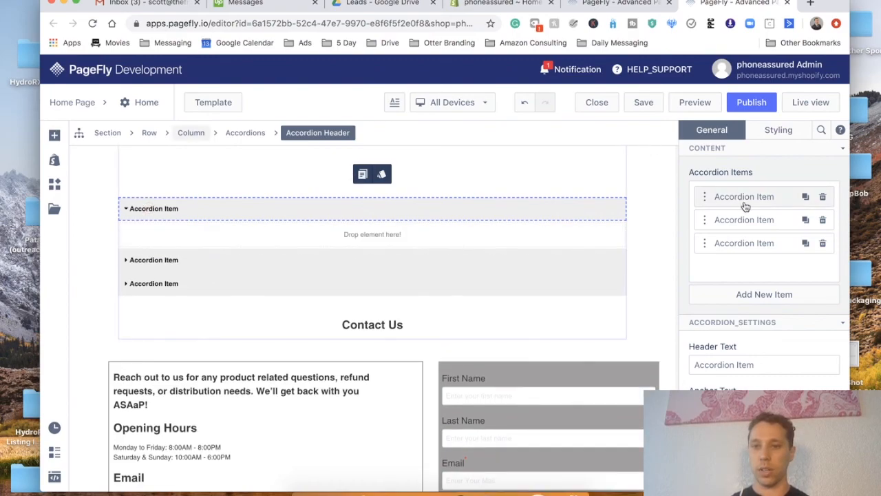
{"action": "left_click", "coordinate": [153, 208]}
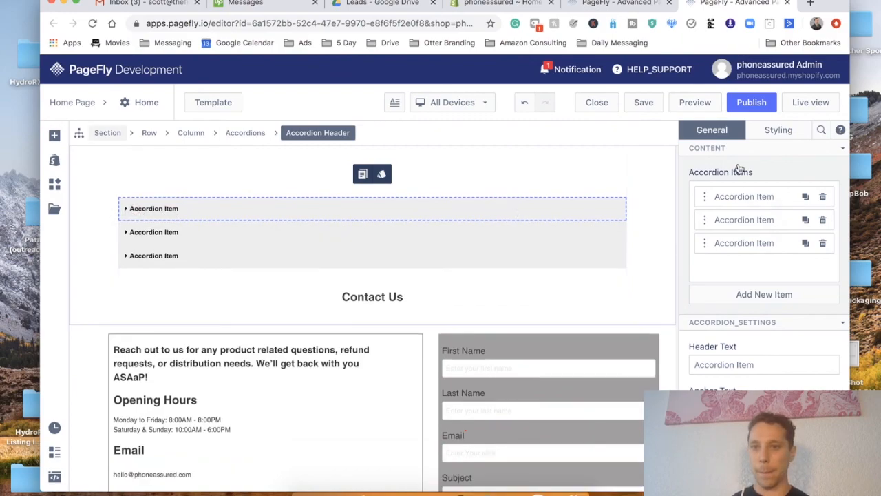
{"action": "left_click", "coordinate": [779, 129]}
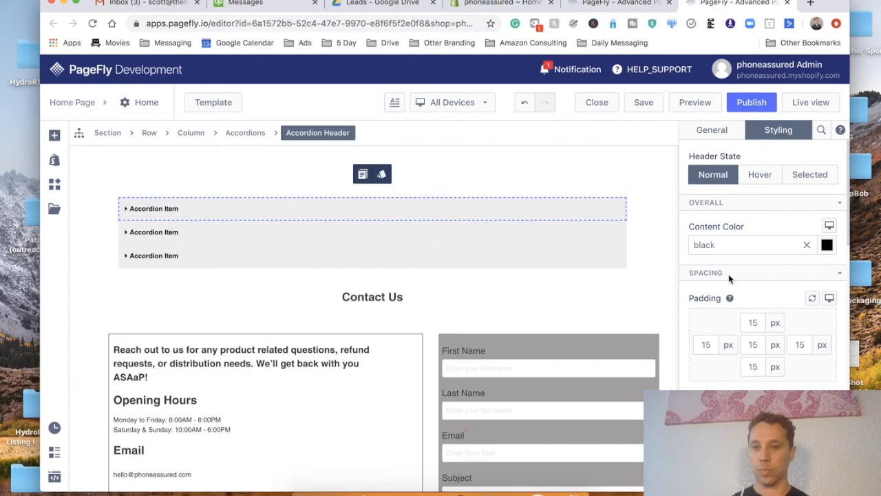
{"action": "scroll", "scroll_direction": "down", "scroll_amount": 3}
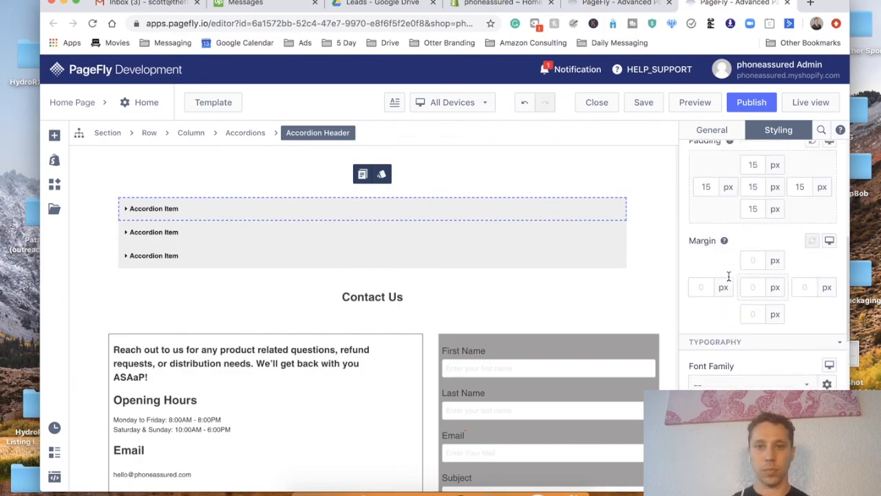
{"action": "left_click", "coordinate": [711, 130]}
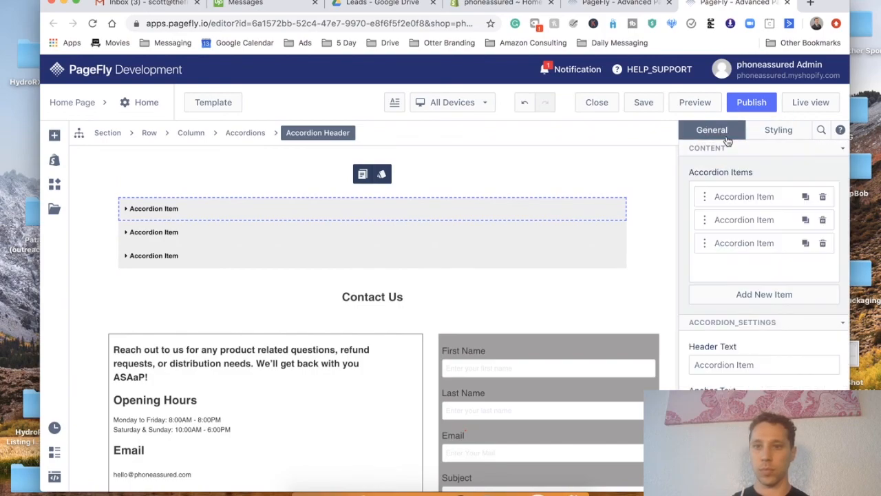
{"action": "left_click", "coordinate": [154, 208]}
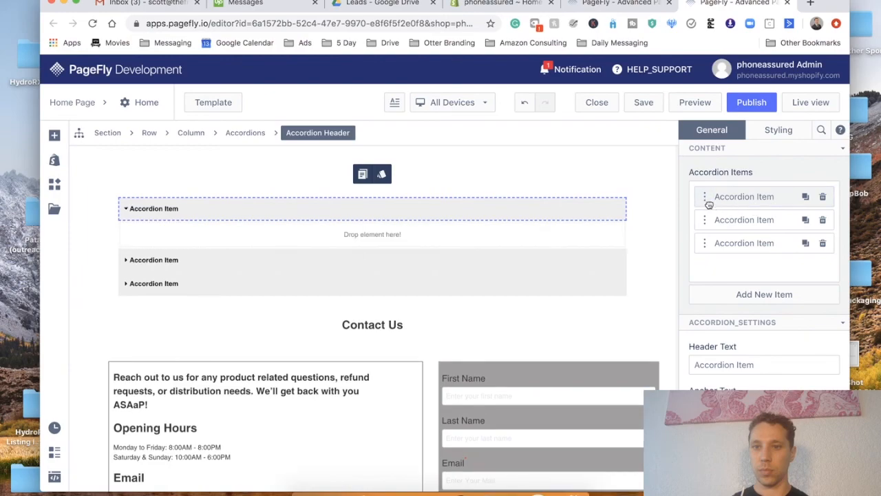
{"action": "mouse_move", "coordinate": [747, 205]}
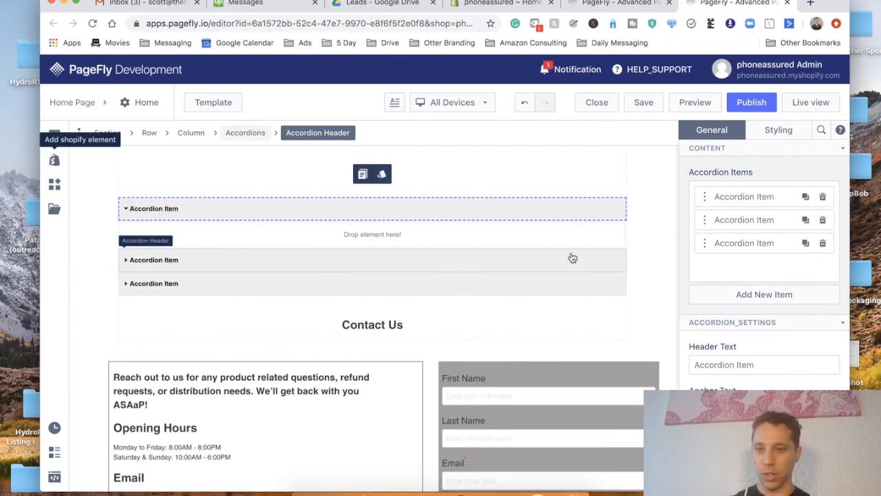
- Rename the first accordion item's header to 'Hello Test'
{"action": "type", "text": "d"}
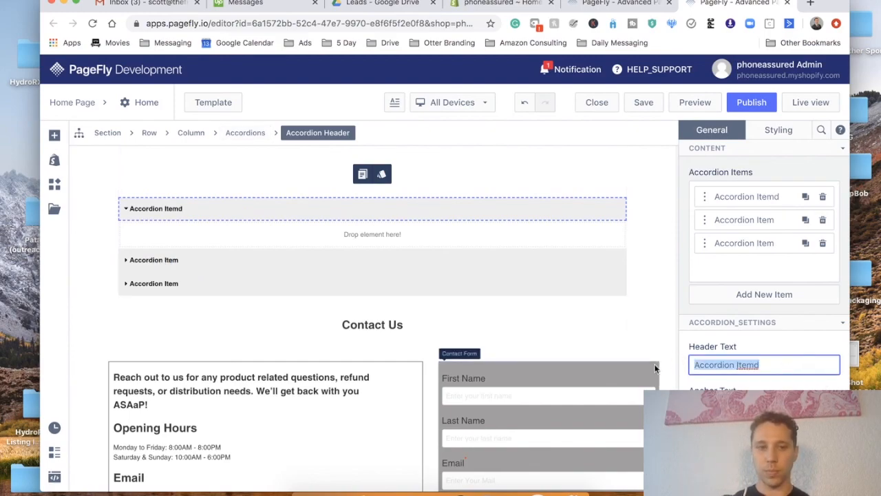
{"action": "type", "text": "Hello"}
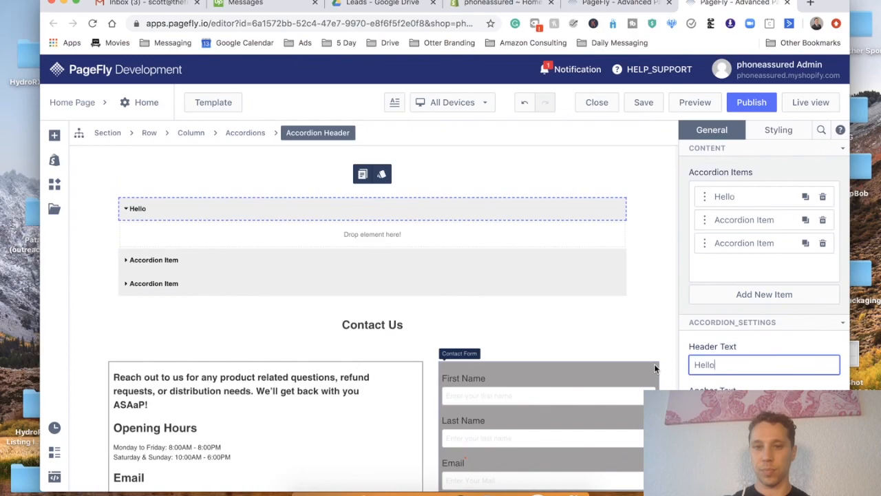
{"action": "type", "text": "Test"}
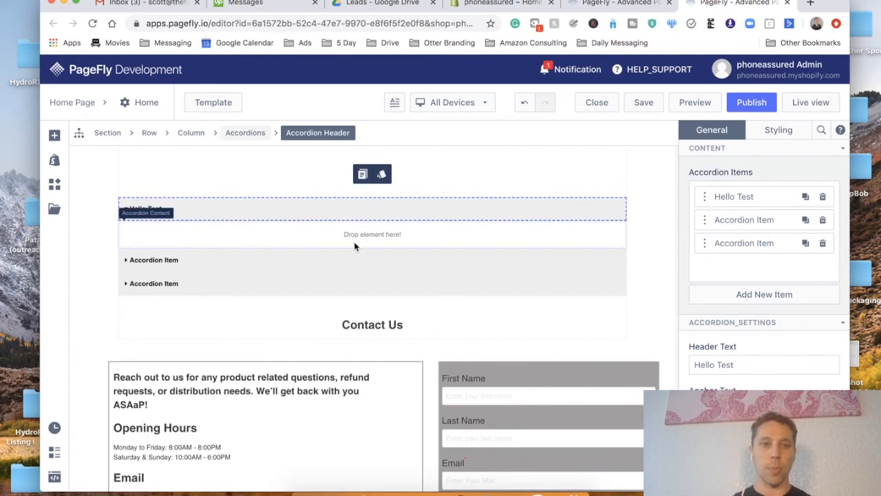
- Add a Paragraph and a 1/2 two-column Layout into the Hello Test content
{"action": "left_click", "coordinate": [54, 135]}
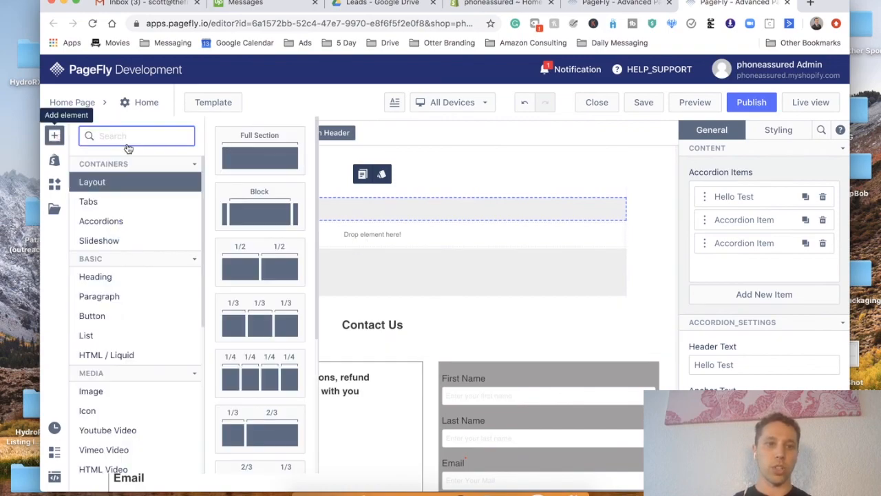
{"action": "type", "text": "p"}
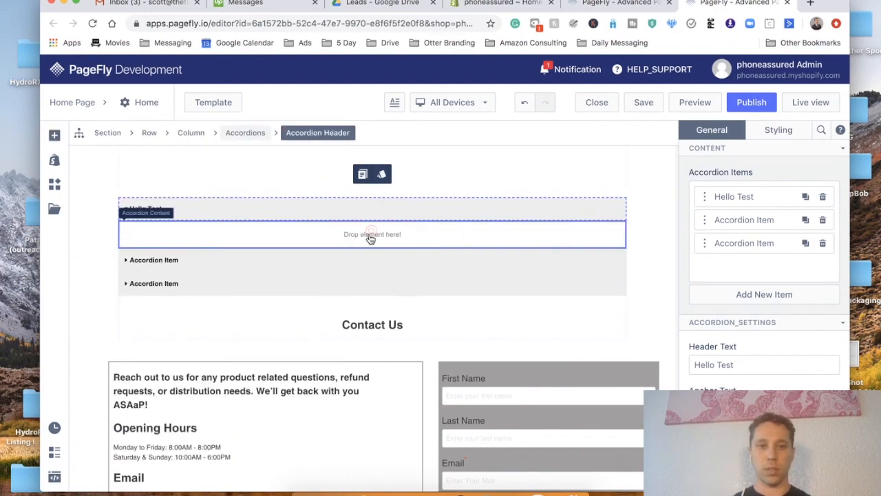
{"action": "left_click", "coordinate": [372, 234]}
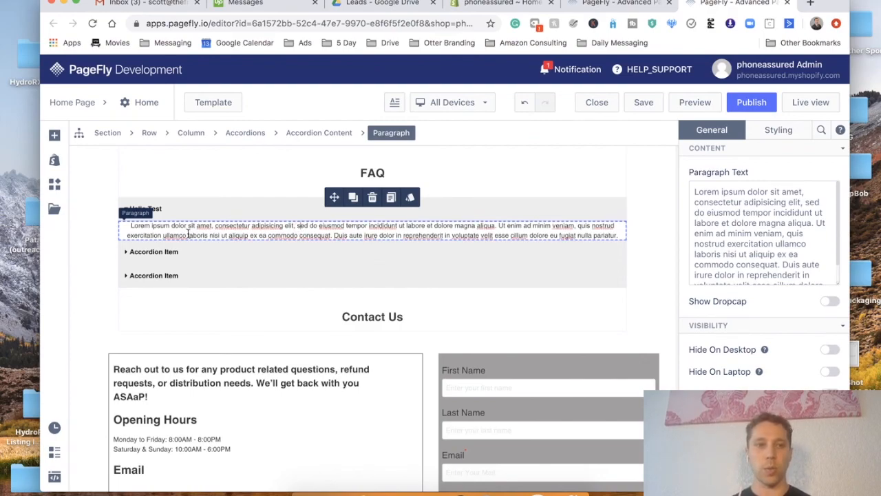
{"action": "left_click", "coordinate": [53, 135]}
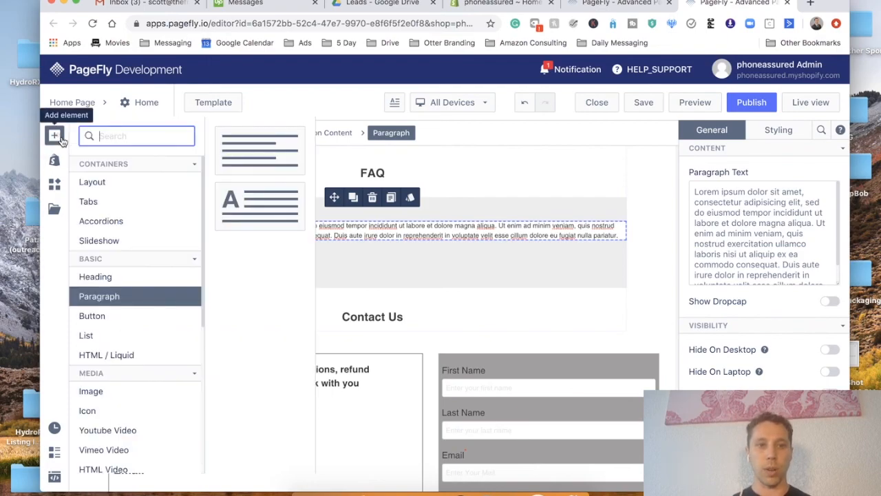
{"action": "left_click", "coordinate": [91, 181]}
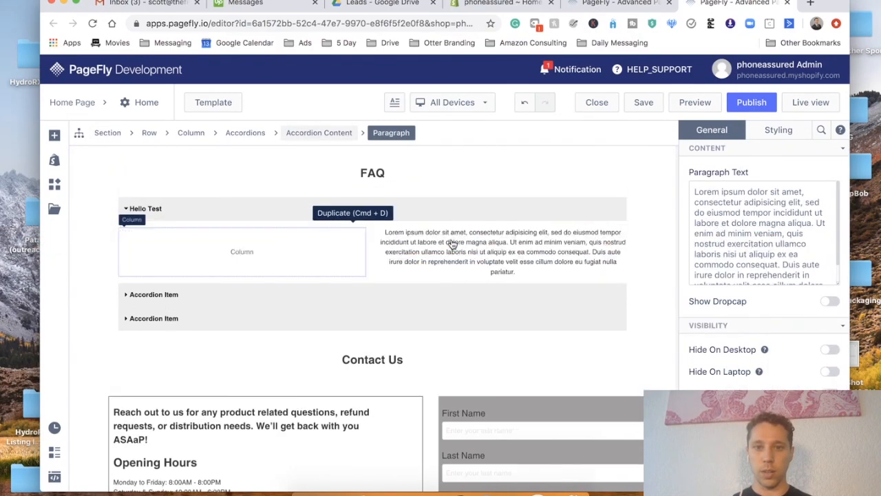
{"action": "mouse_move", "coordinate": [54, 136]}
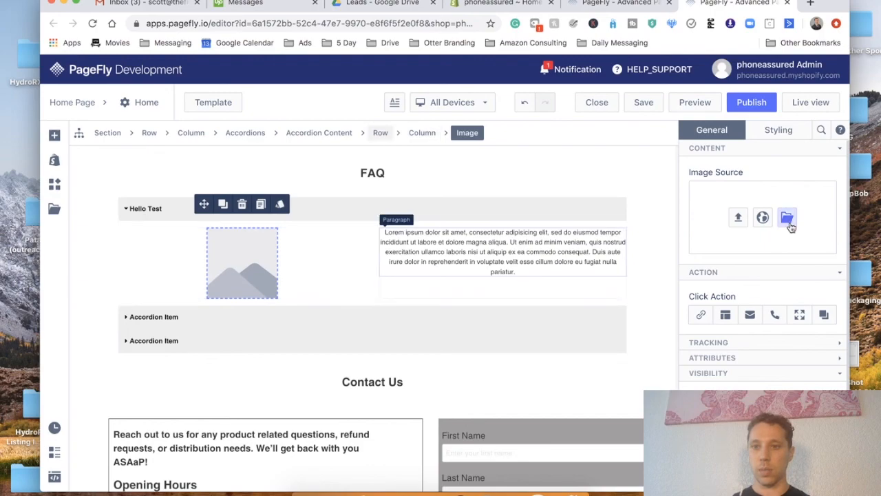
- Set the left column image to the padlock picture from Image Manager, then reselect it
{"action": "left_click", "coordinate": [787, 217]}
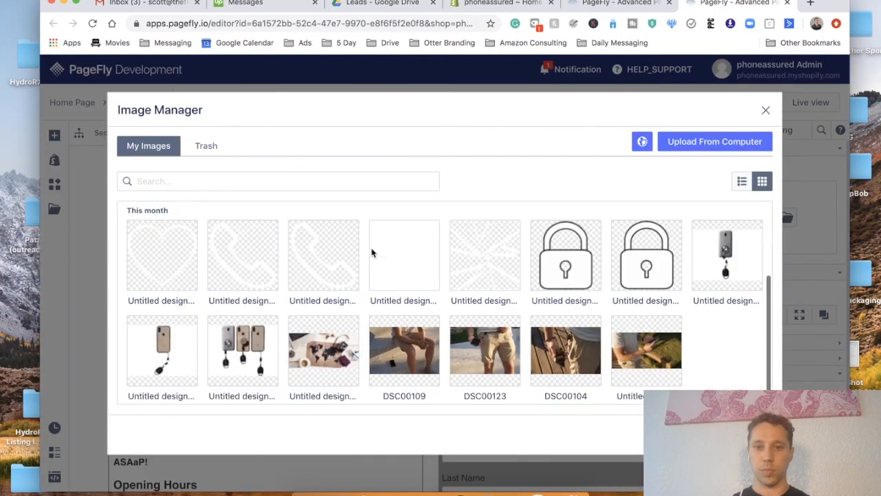
{"action": "left_click", "coordinate": [646, 255]}
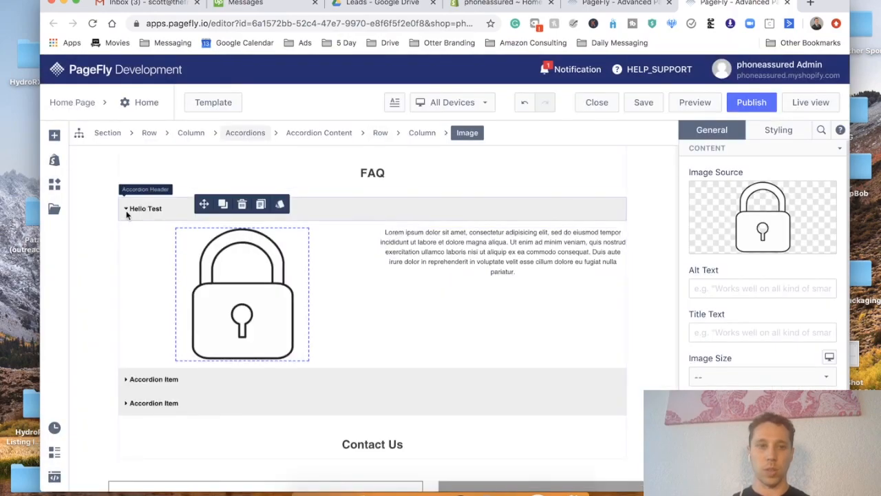
{"action": "left_click", "coordinate": [145, 209]}
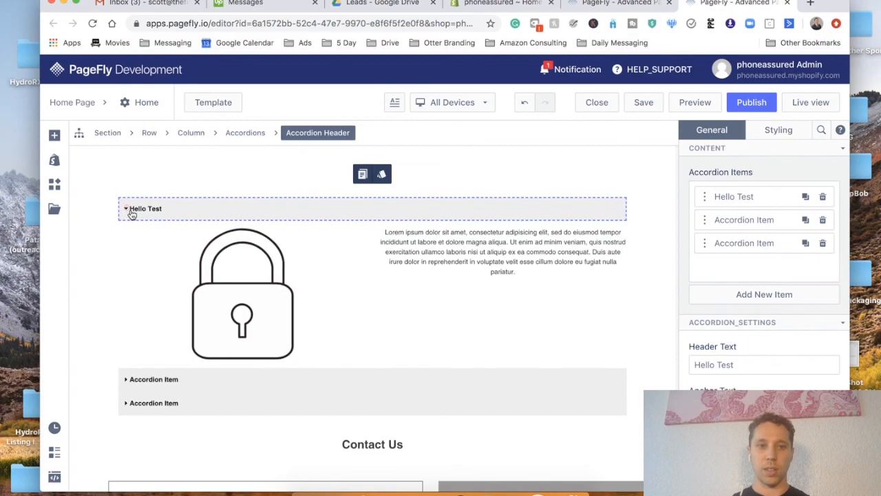
{"action": "left_click", "coordinate": [242, 292]}
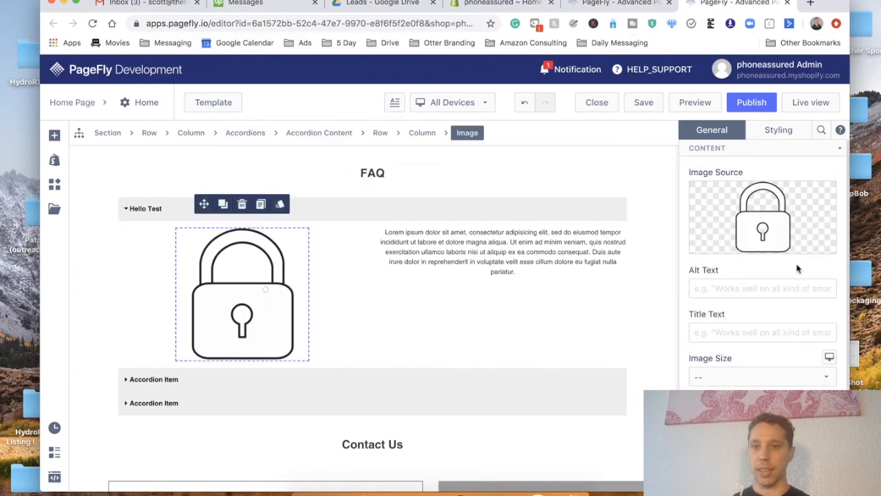
{"action": "left_click", "coordinate": [779, 129]}
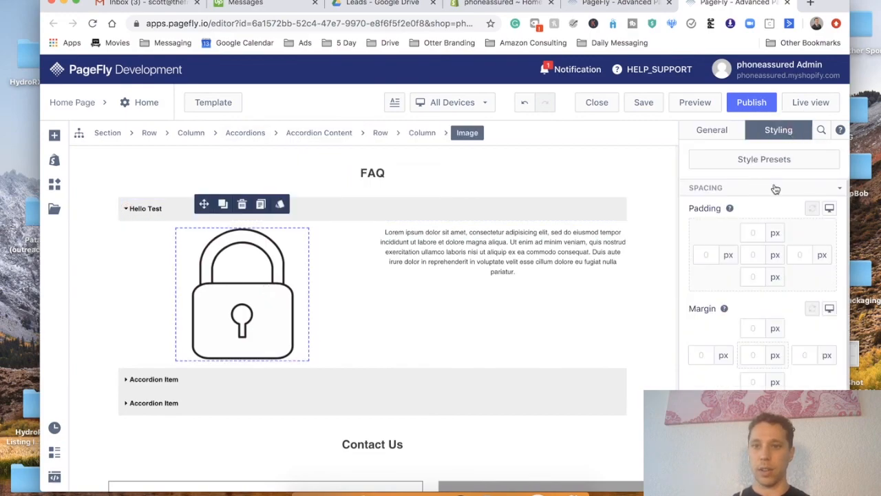
{"action": "left_click", "coordinate": [753, 232]}
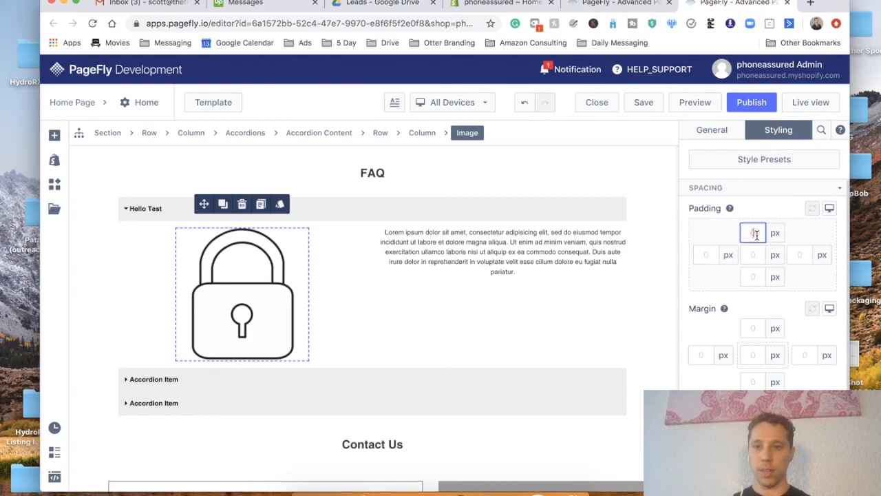
{"action": "type", "text": "10"}
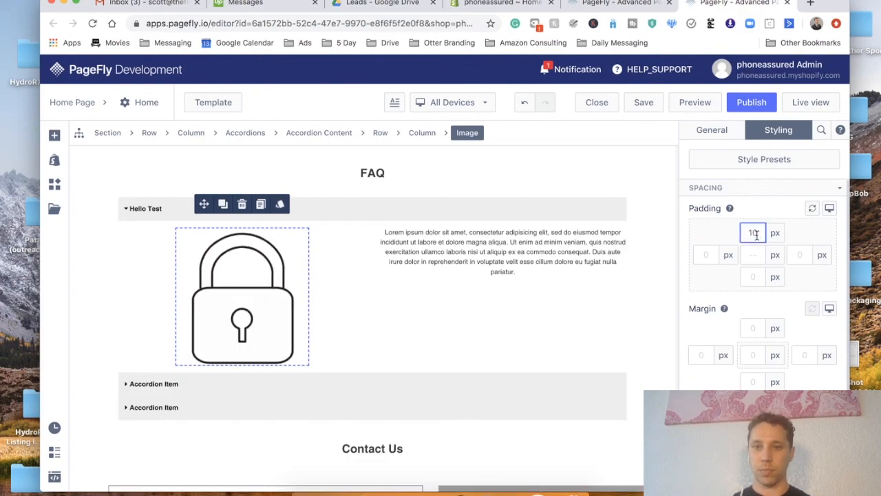
{"action": "type", "text": "-100"}
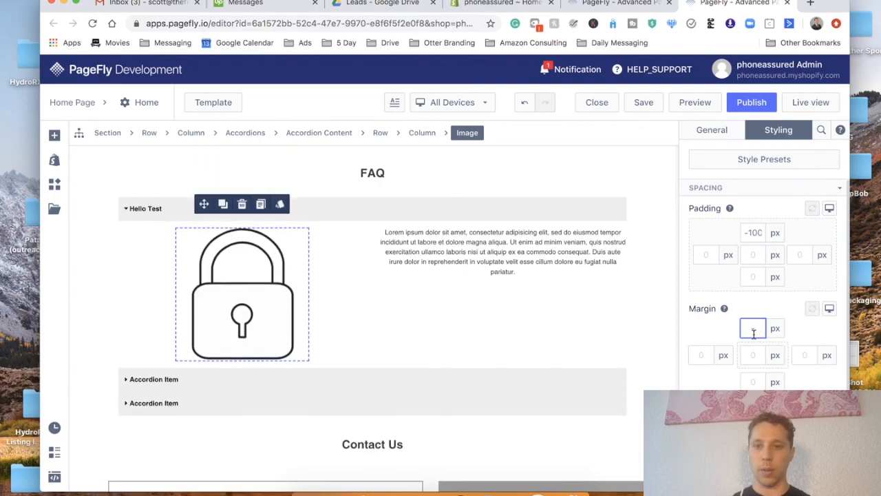
{"action": "left_click", "coordinate": [753, 232]}
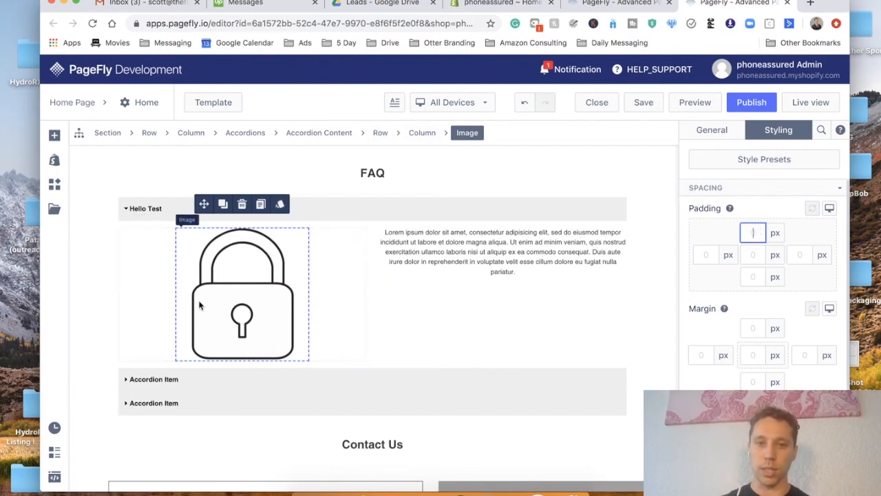
{"action": "left_click", "coordinate": [503, 251]}
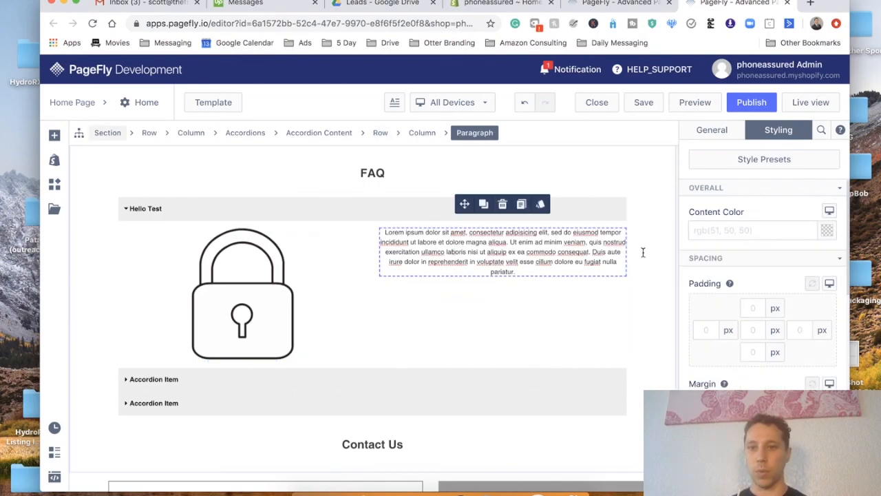
- Give the Hello Test paragraph 50 px top padding beside the padlock image
{"action": "left_click", "coordinate": [753, 308]}
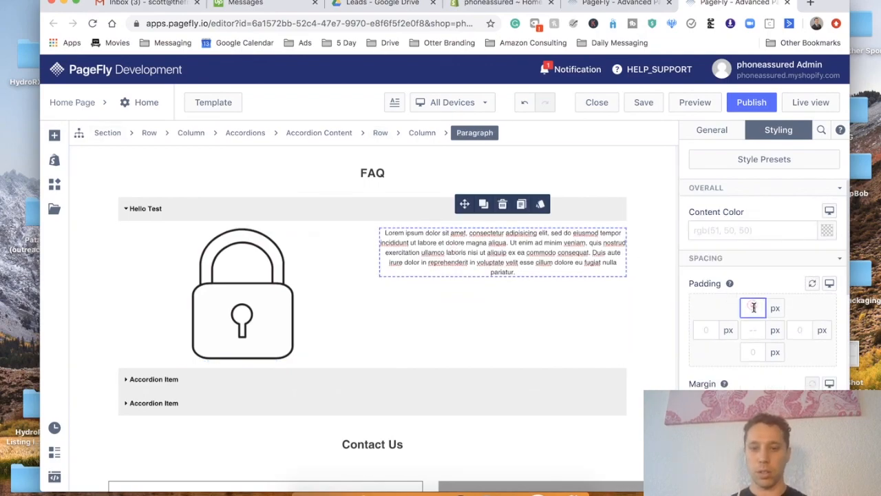
{"action": "type", "text": "100"}
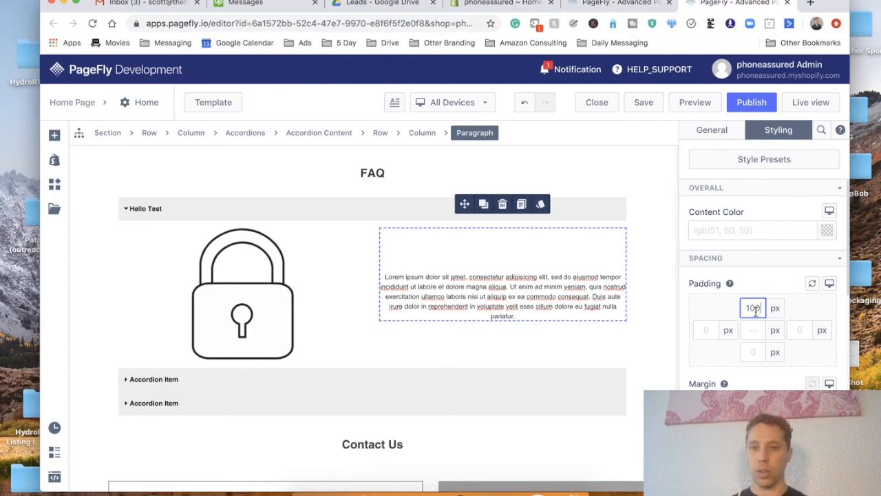
{"action": "type", "text": "50"}
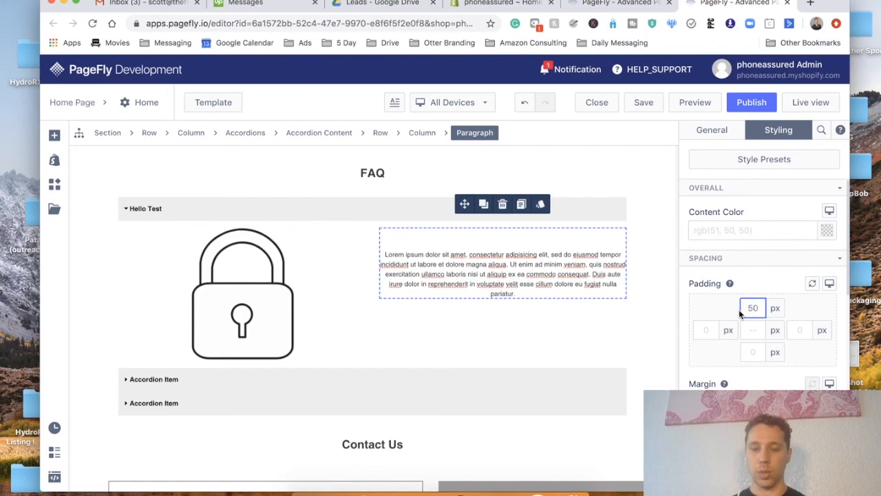
{"action": "left_click", "coordinate": [421, 132]}
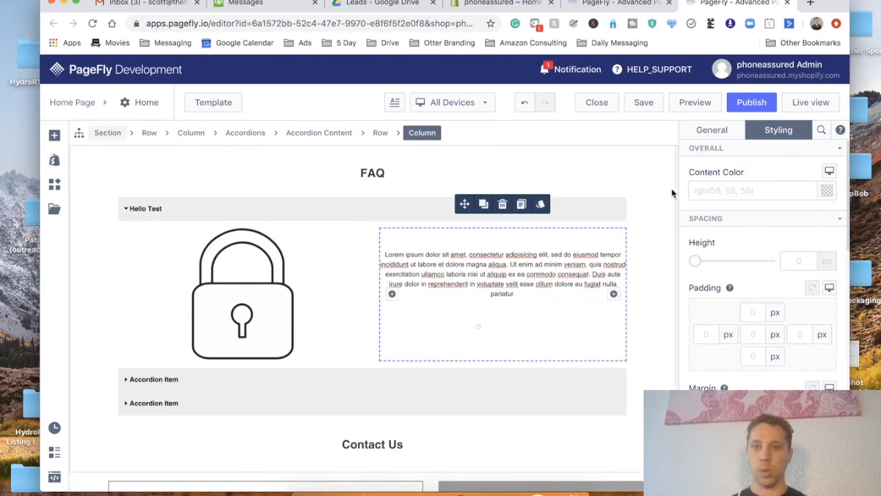
{"action": "left_click", "coordinate": [643, 102]}
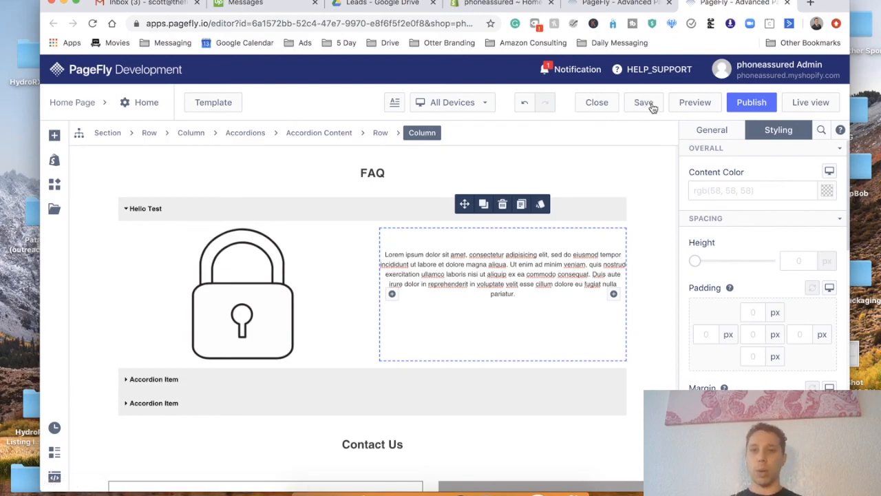
- Save the Home page and publish it to the store
{"action": "left_click", "coordinate": [643, 101]}
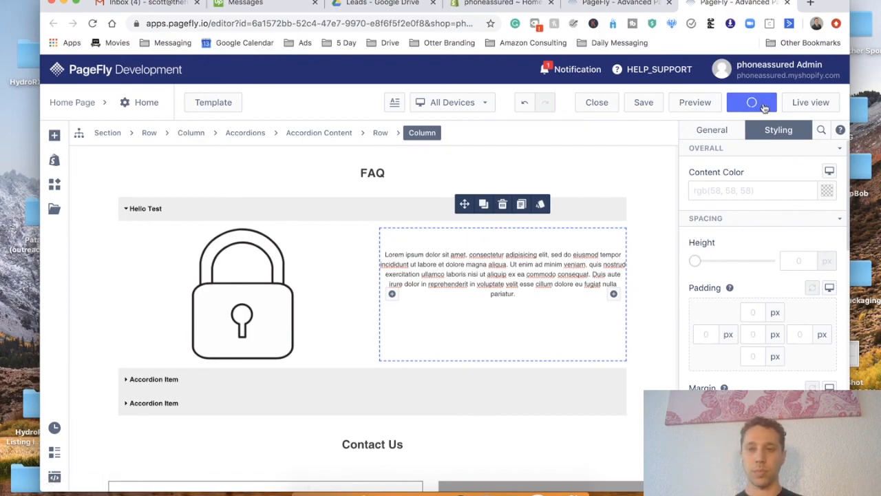
{"action": "left_click", "coordinate": [752, 102]}
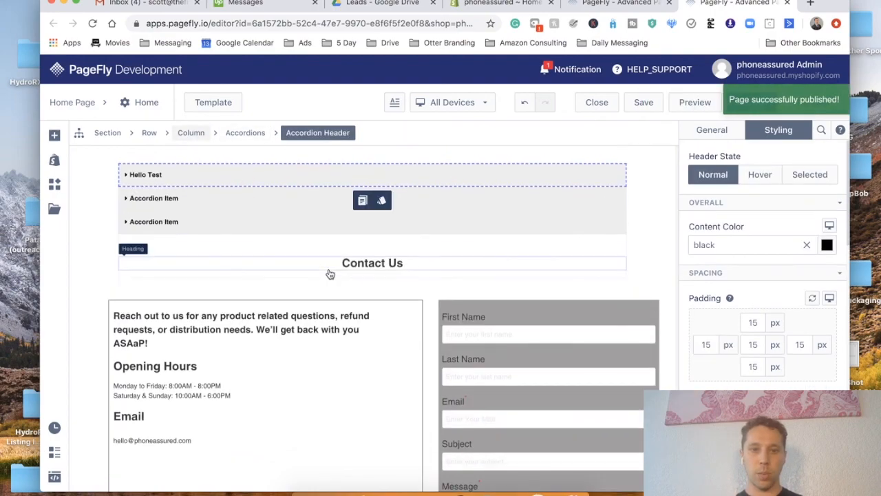
{"action": "scroll", "scroll_direction": "down", "scroll_amount": 3}
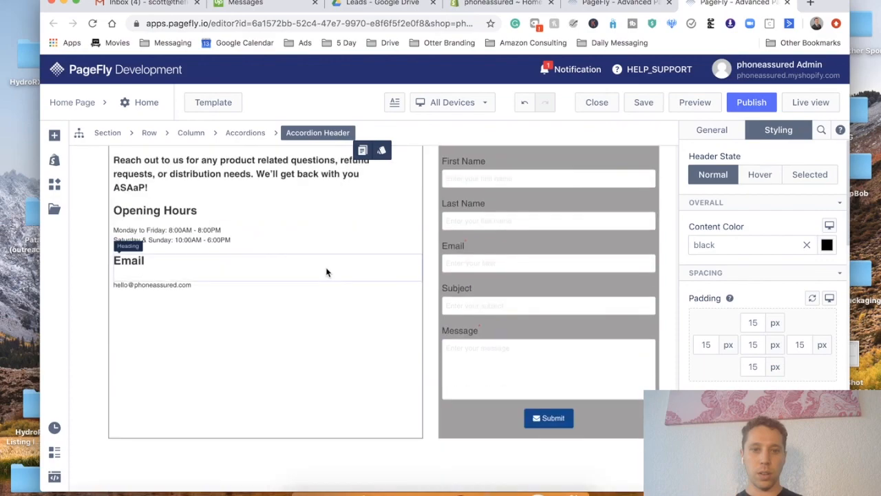
{"action": "scroll", "scroll_direction": "down", "scroll_amount": 3}
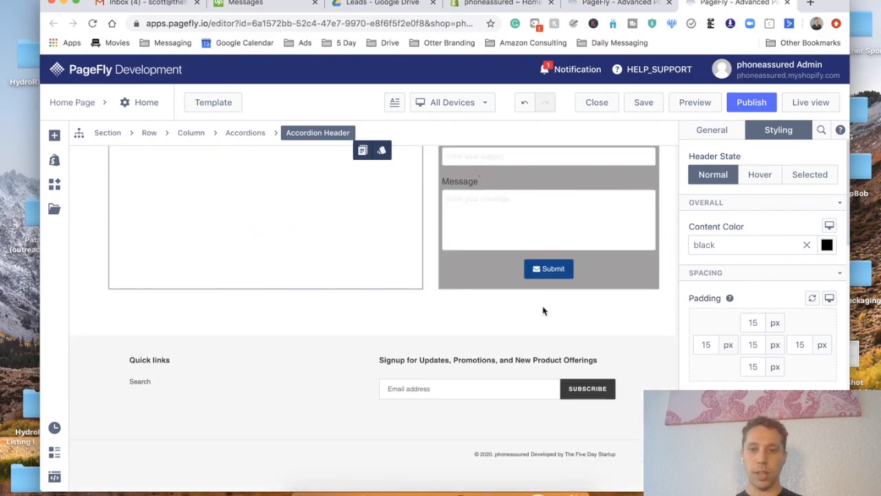
{"action": "left_click", "coordinate": [549, 269]}
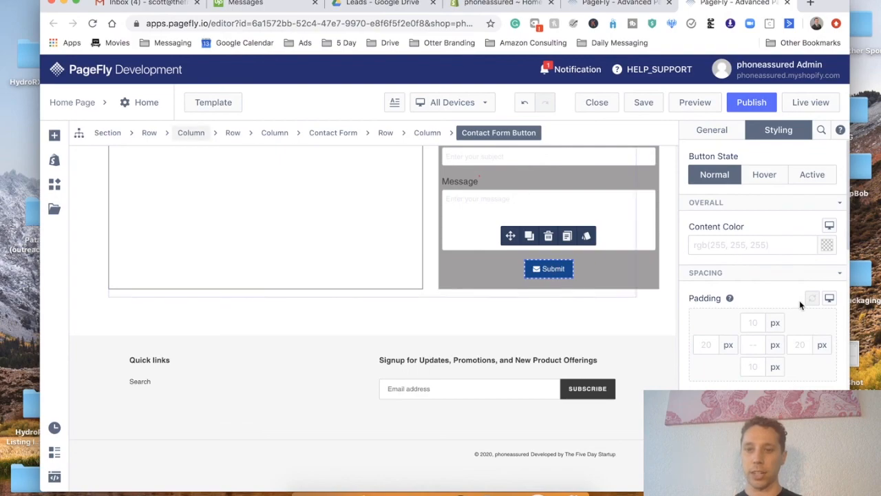
{"action": "left_click", "coordinate": [55, 135]}
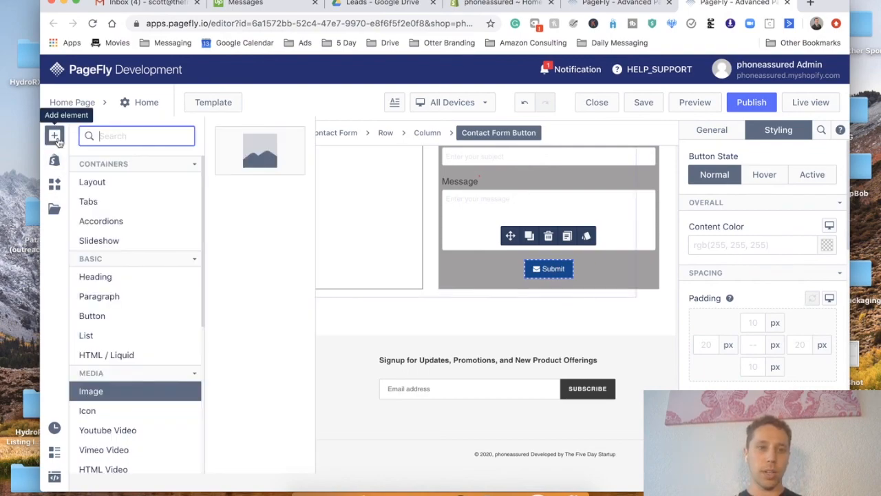
{"action": "type", "text": "bu"}
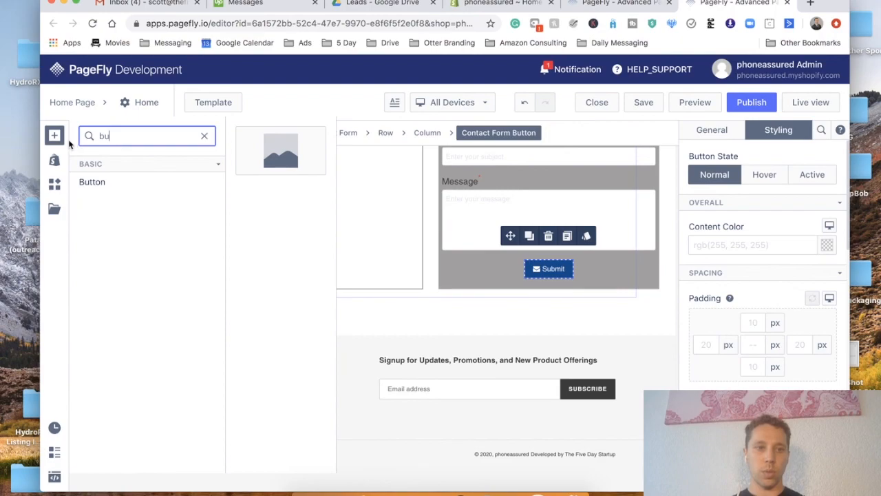
{"action": "left_click", "coordinate": [204, 135]}
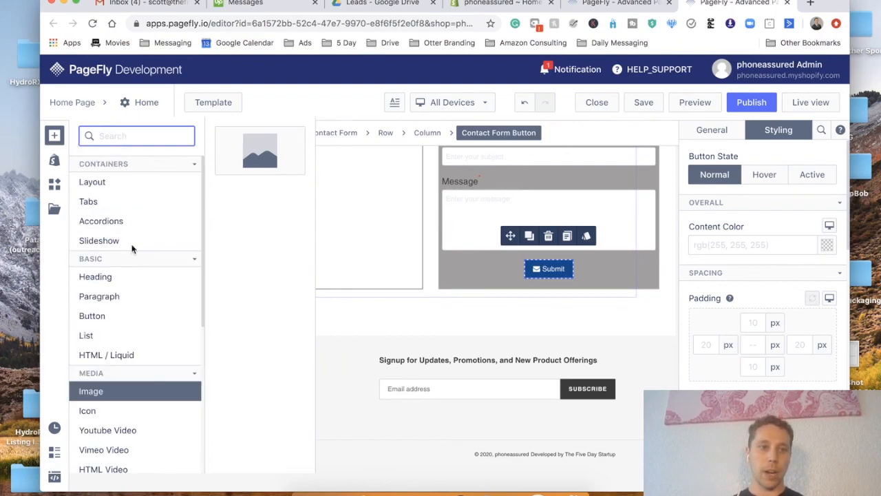
{"action": "scroll", "scroll_direction": "down", "scroll_amount": 3}
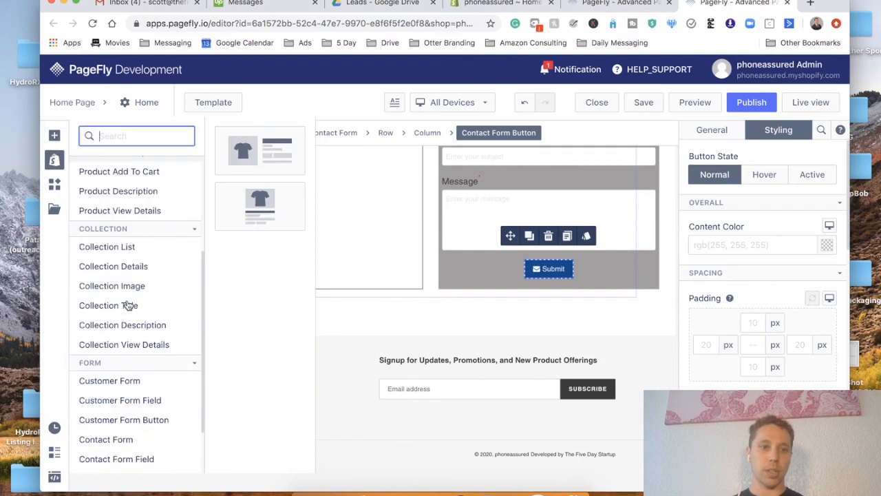
{"action": "left_click", "coordinate": [54, 184]}
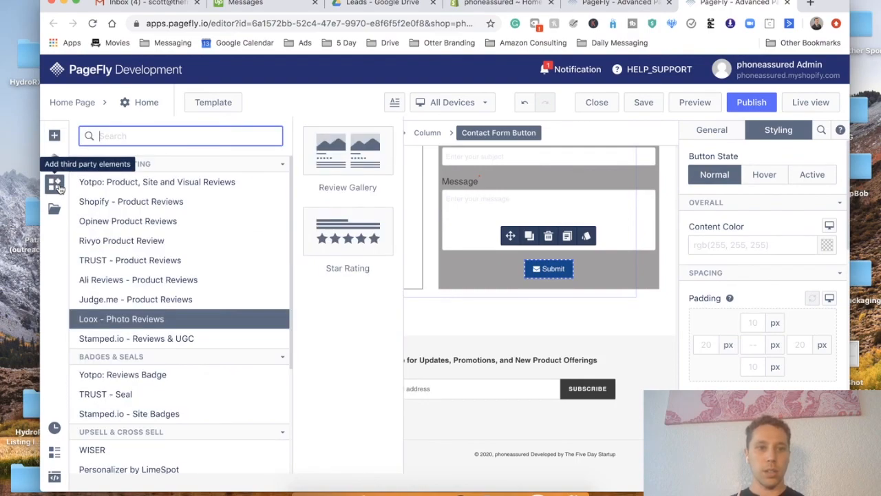
{"action": "scroll", "scroll_direction": "down", "scroll_amount": 3}
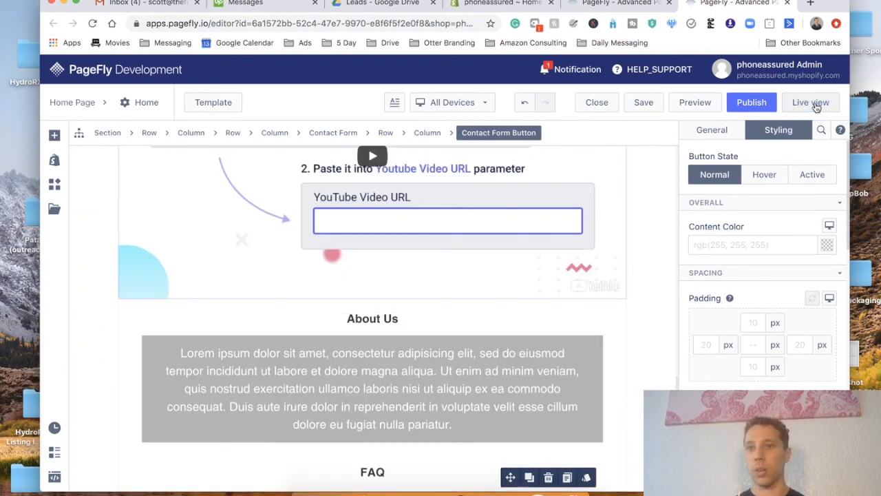
- Test the live About Us menu link jumping to the YouTube video section
{"action": "left_click", "coordinate": [812, 102]}
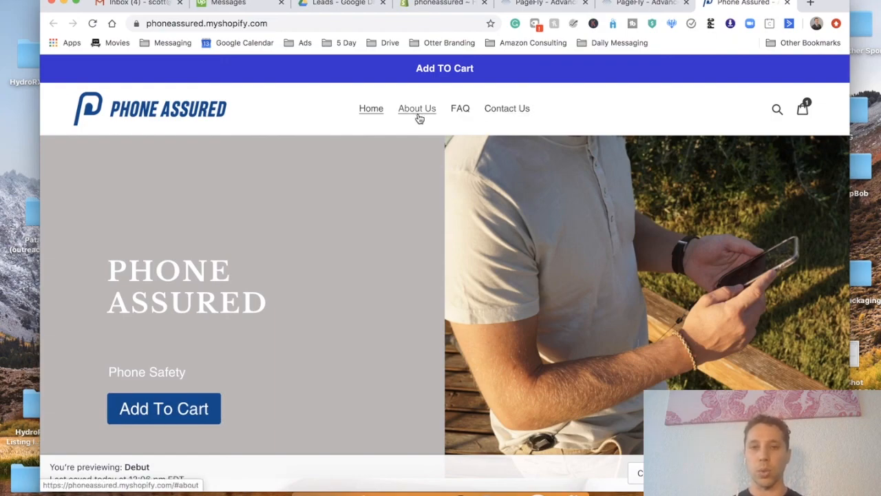
{"action": "mouse_move", "coordinate": [429, 115]}
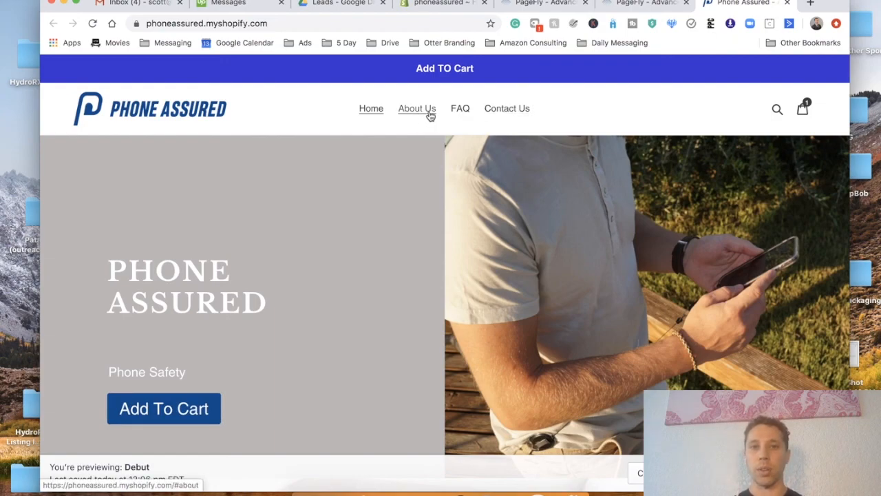
{"action": "left_click", "coordinate": [416, 109]}
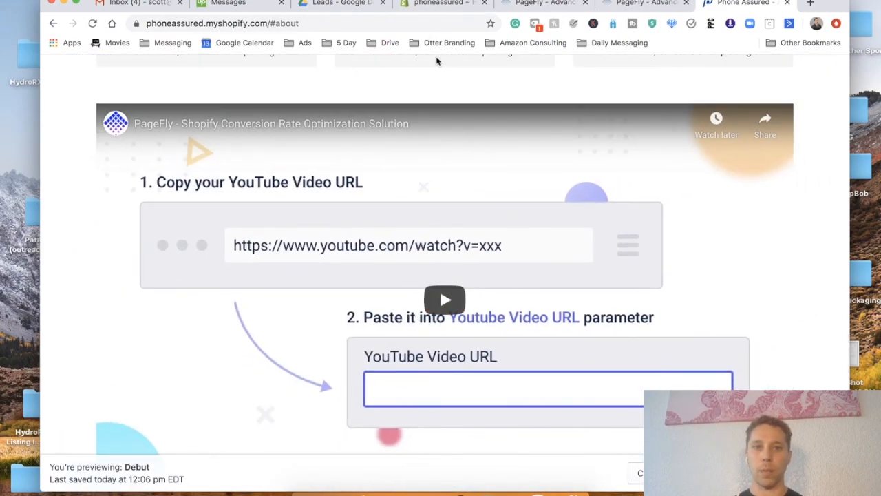
{"action": "left_click", "coordinate": [544, 3]}
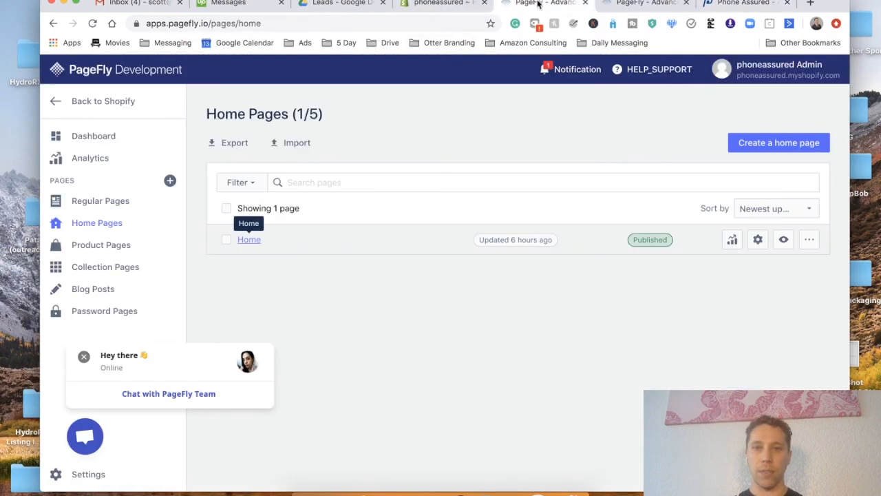
- Check the Home page's Custom HTML anchor code named 'about' and close the editor
{"action": "left_click", "coordinate": [248, 239]}
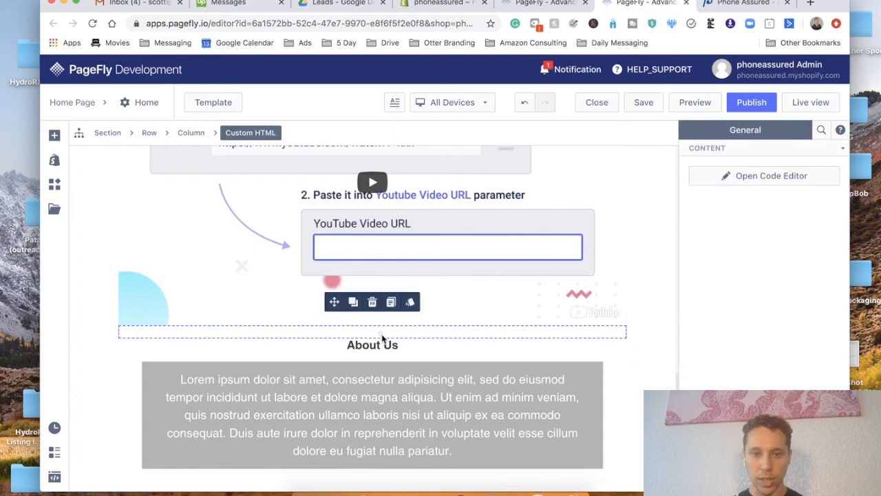
{"action": "left_click", "coordinate": [770, 175]}
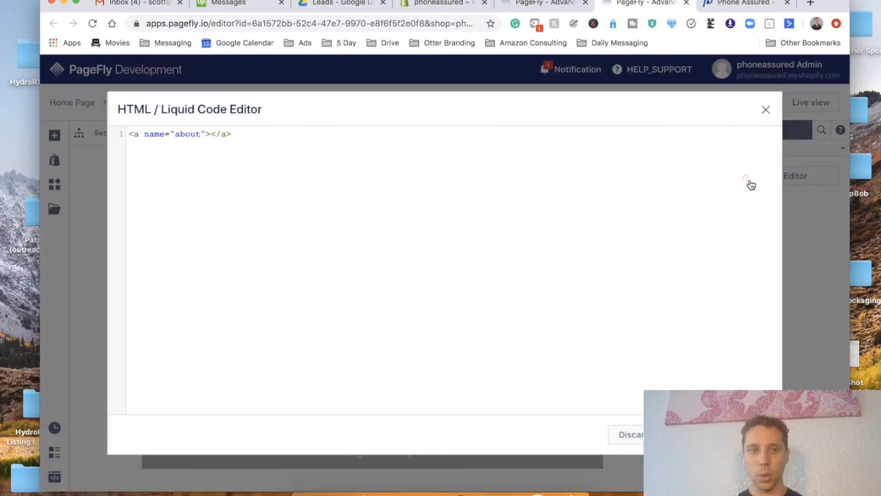
{"action": "triple_click", "coordinate": [179, 134]}
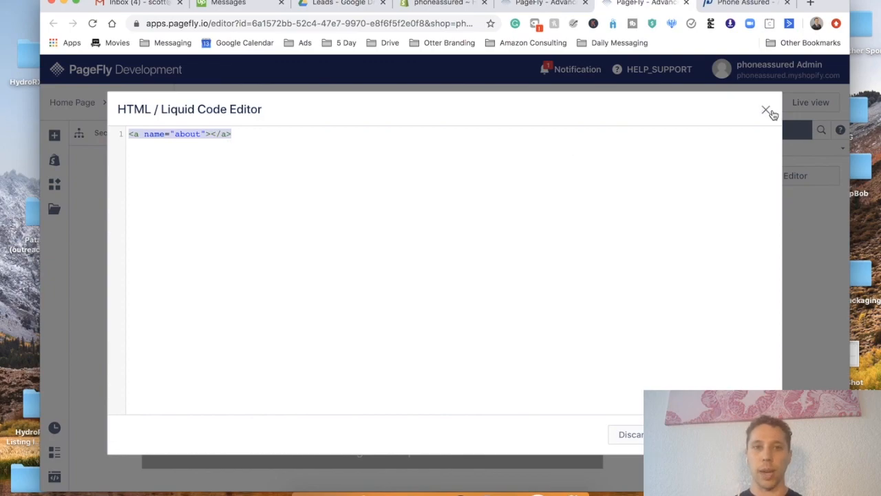
{"action": "left_click", "coordinate": [766, 110]}
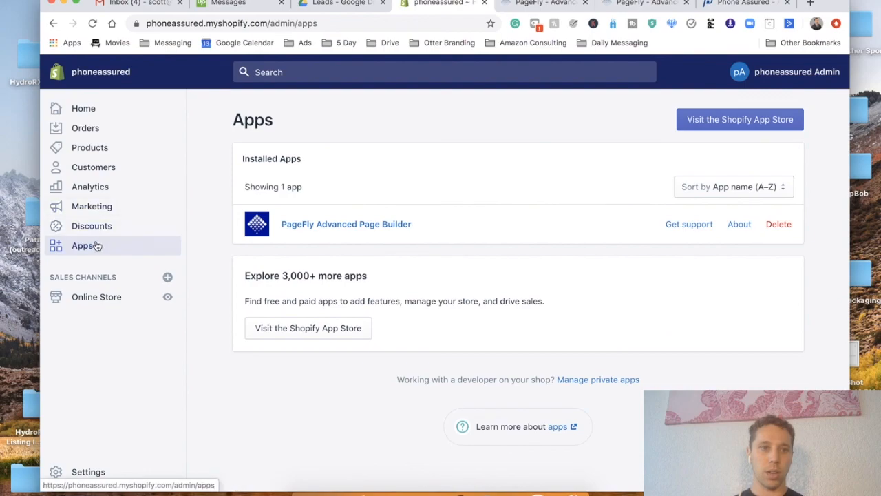
- Verify the Main menu's About Us item links to phoneassured.myshopify.com#about
{"action": "left_click", "coordinate": [96, 297]}
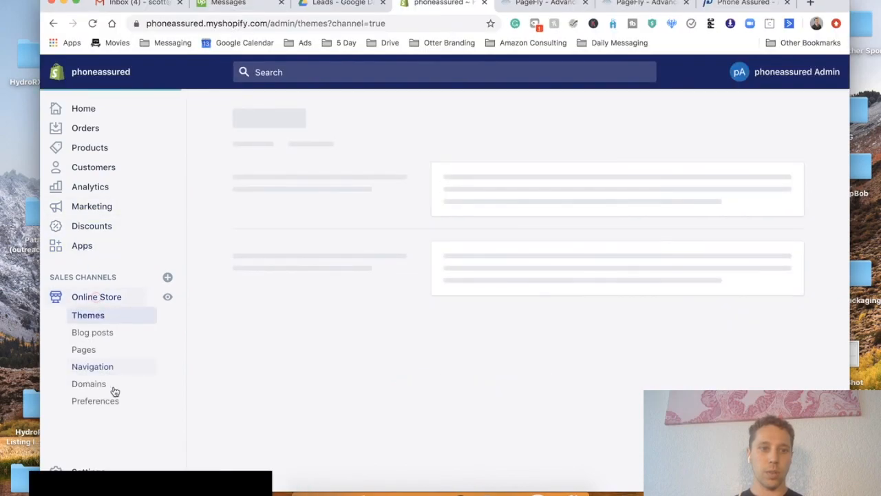
{"action": "left_click", "coordinate": [93, 365]}
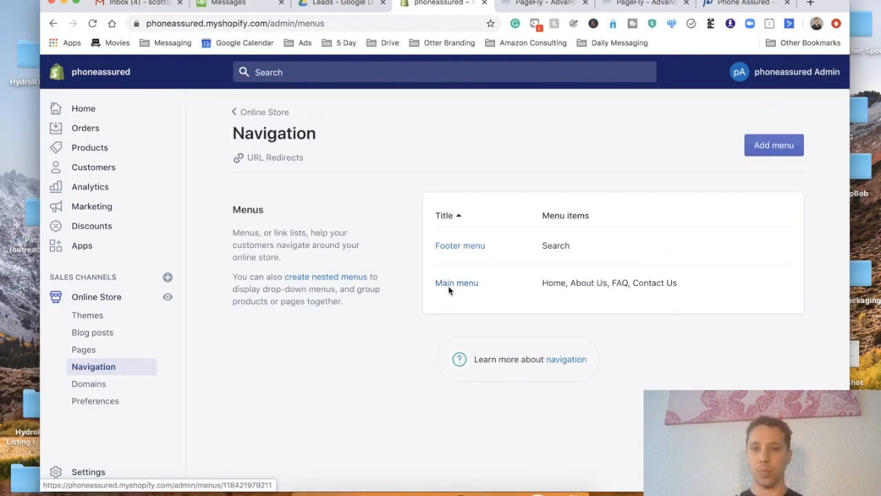
{"action": "left_click", "coordinate": [456, 282]}
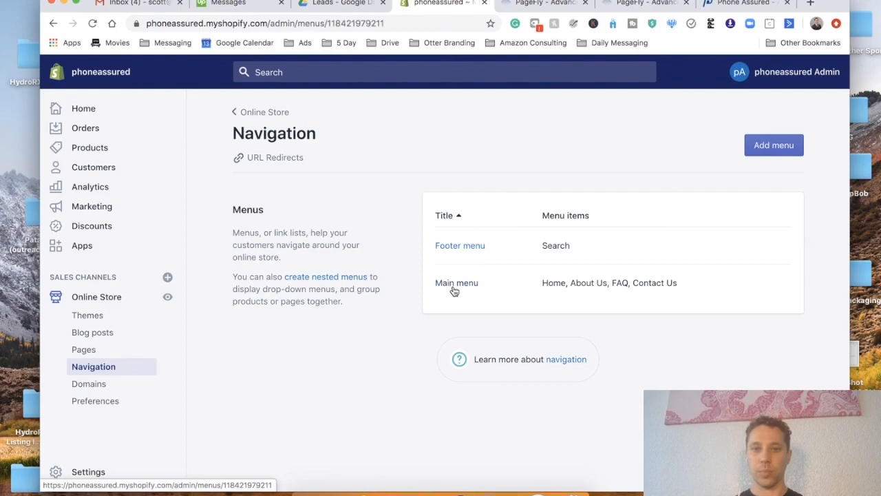
{"action": "left_click", "coordinate": [457, 282]}
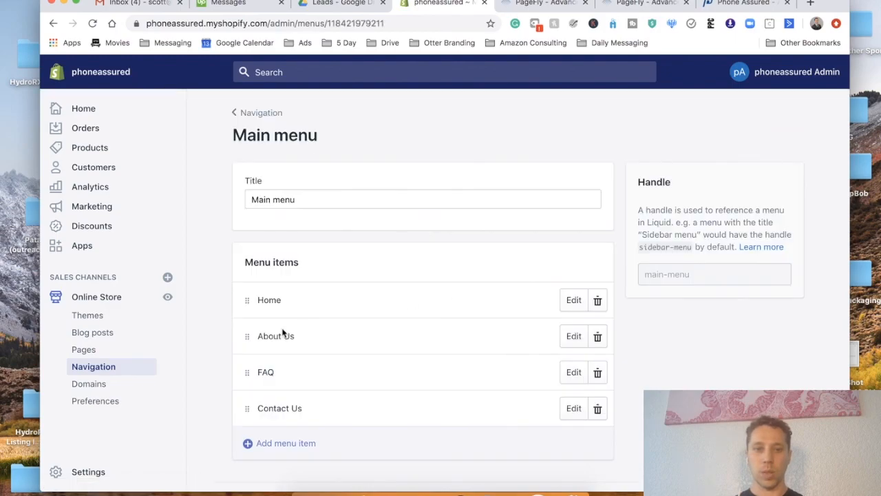
{"action": "left_click", "coordinate": [574, 336]}
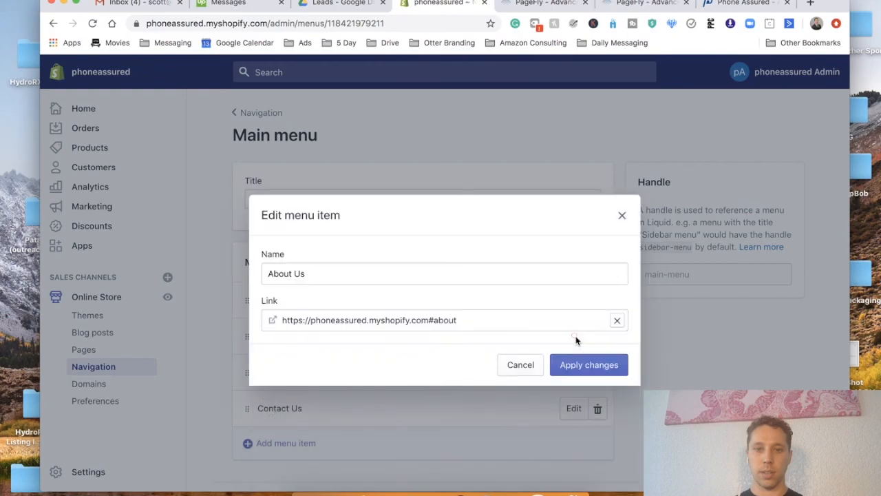
{"action": "mouse_move", "coordinate": [364, 327]}
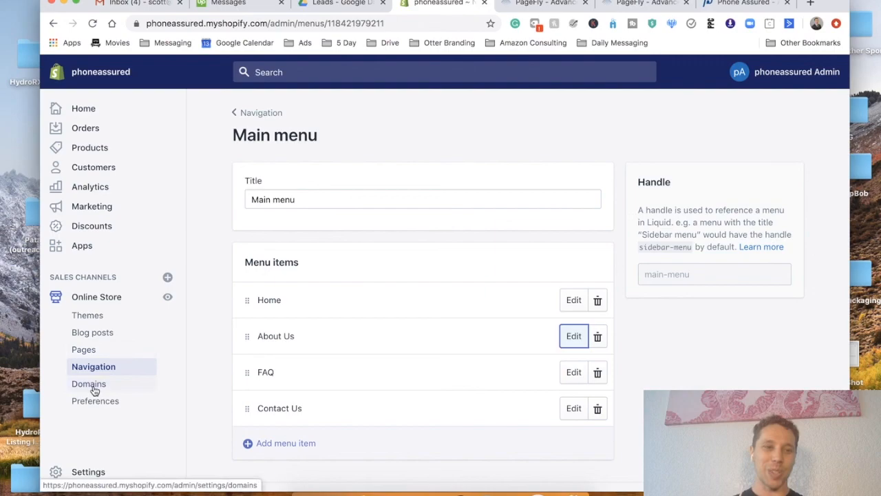
- Review phoneassured.myshopify.com as primary domain, then go to store Settings
{"action": "left_click", "coordinate": [89, 384]}
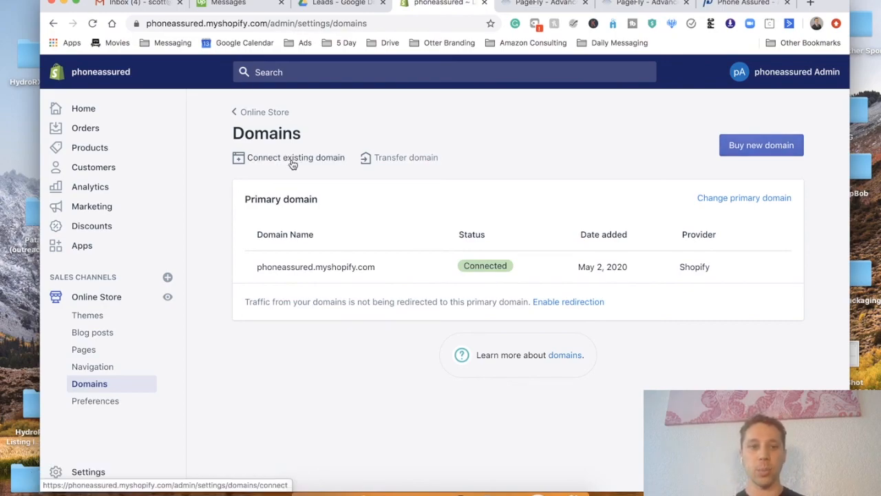
{"action": "mouse_move", "coordinate": [368, 173]}
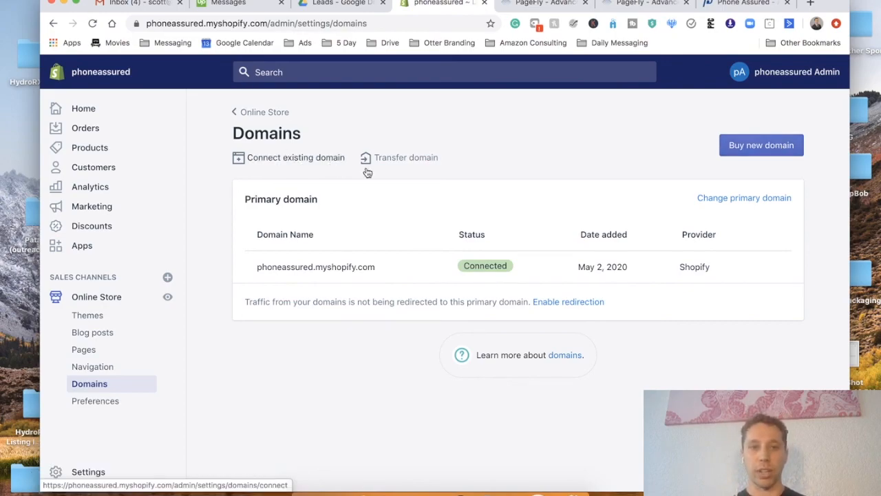
{"action": "mouse_move", "coordinate": [310, 162]}
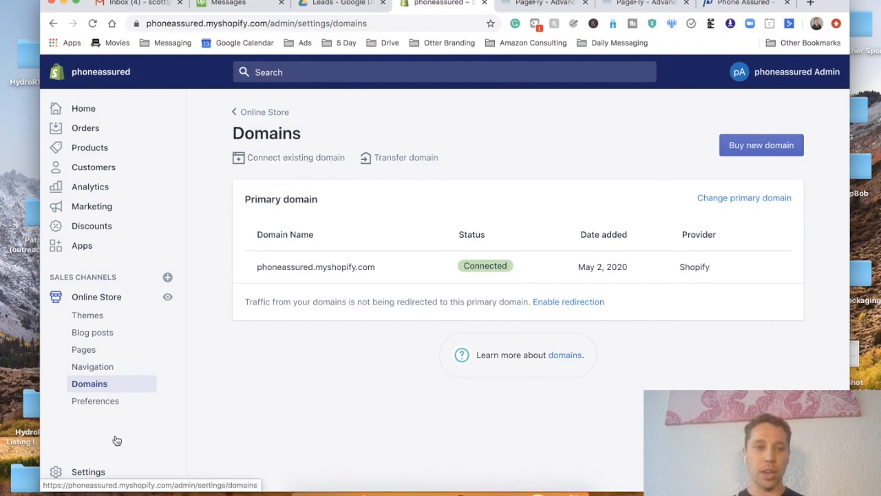
{"action": "left_click", "coordinate": [88, 471]}
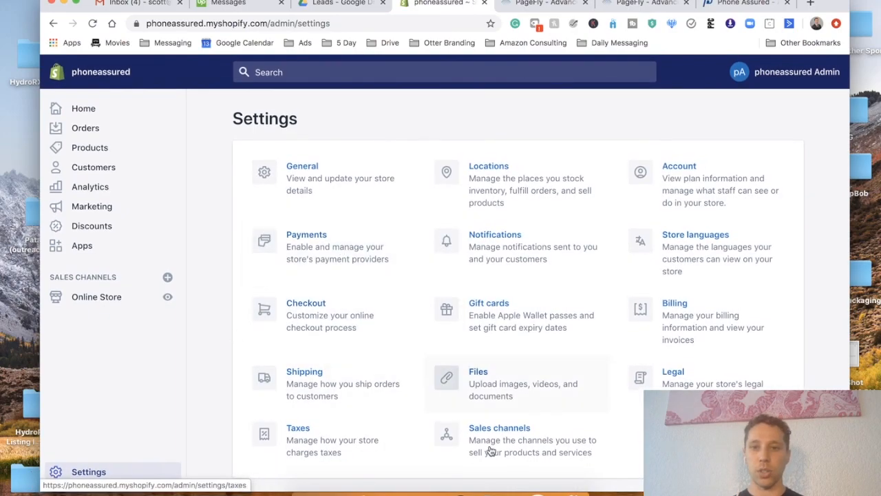
- Review Shopify Payments, PayPal, Amazon Pay and automatic payment capture settings
{"action": "left_click", "coordinate": [307, 234]}
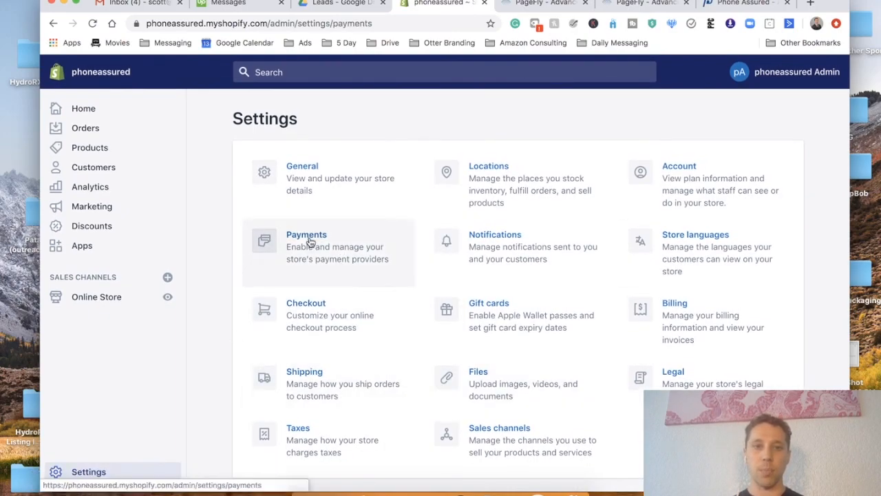
{"action": "left_click", "coordinate": [307, 247]}
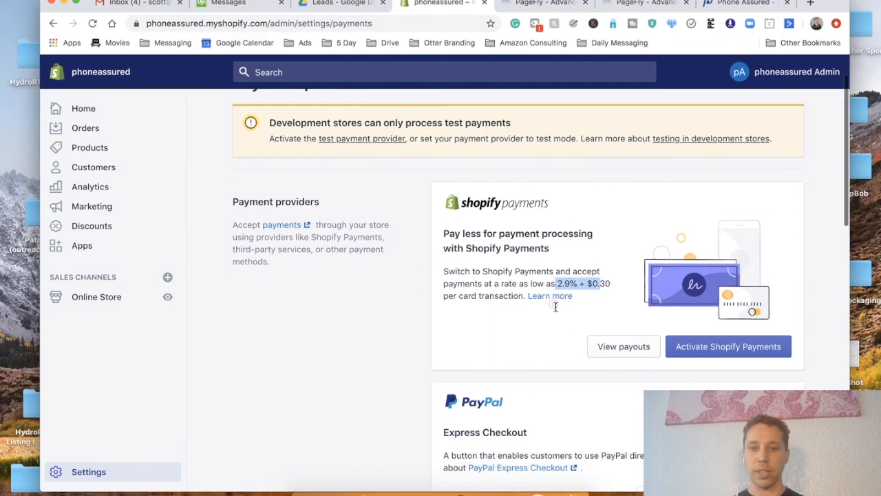
{"action": "scroll", "scroll_direction": "down", "scroll_amount": 3}
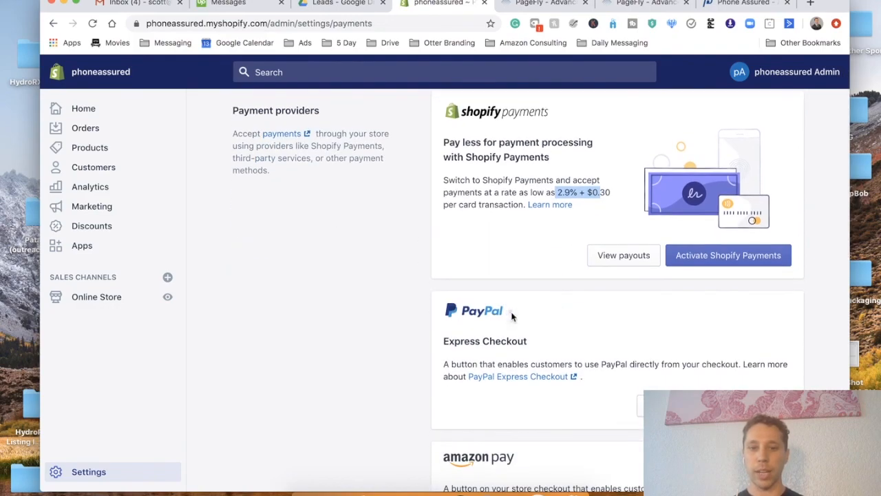
{"action": "scroll", "scroll_direction": "down", "scroll_amount": 3}
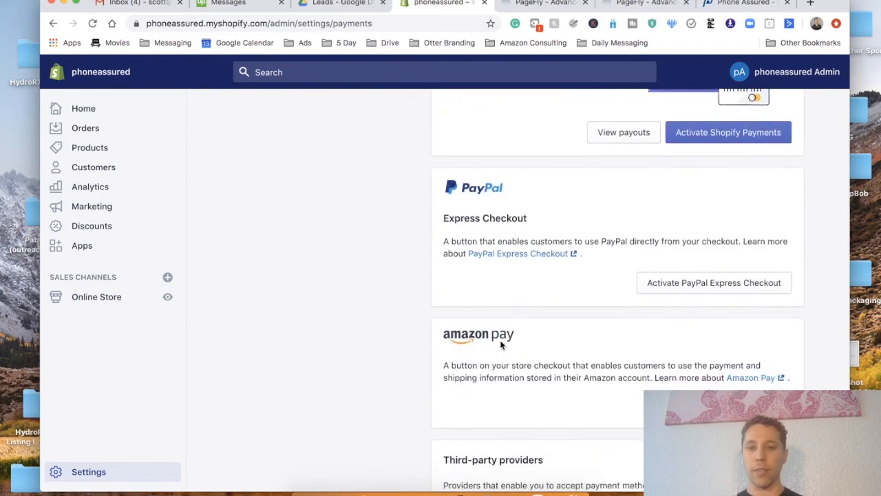
{"action": "scroll", "scroll_direction": "down", "scroll_amount": 3}
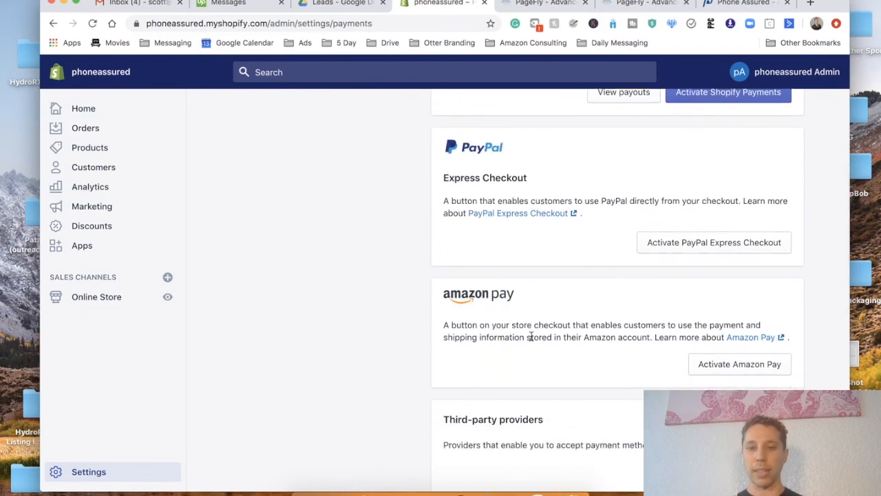
{"action": "left_click_drag", "start_coordinate": [447, 295], "coordinate": [529, 337]}
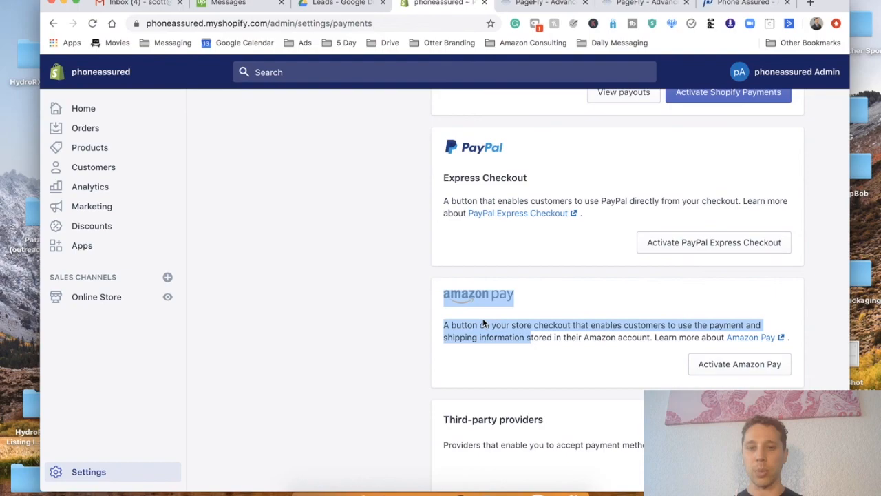
{"action": "scroll", "scroll_direction": "down", "scroll_amount": 3}
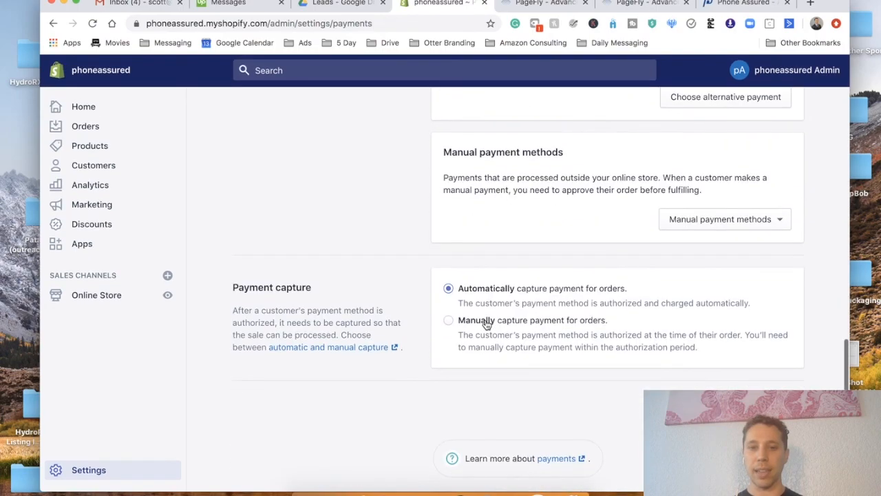